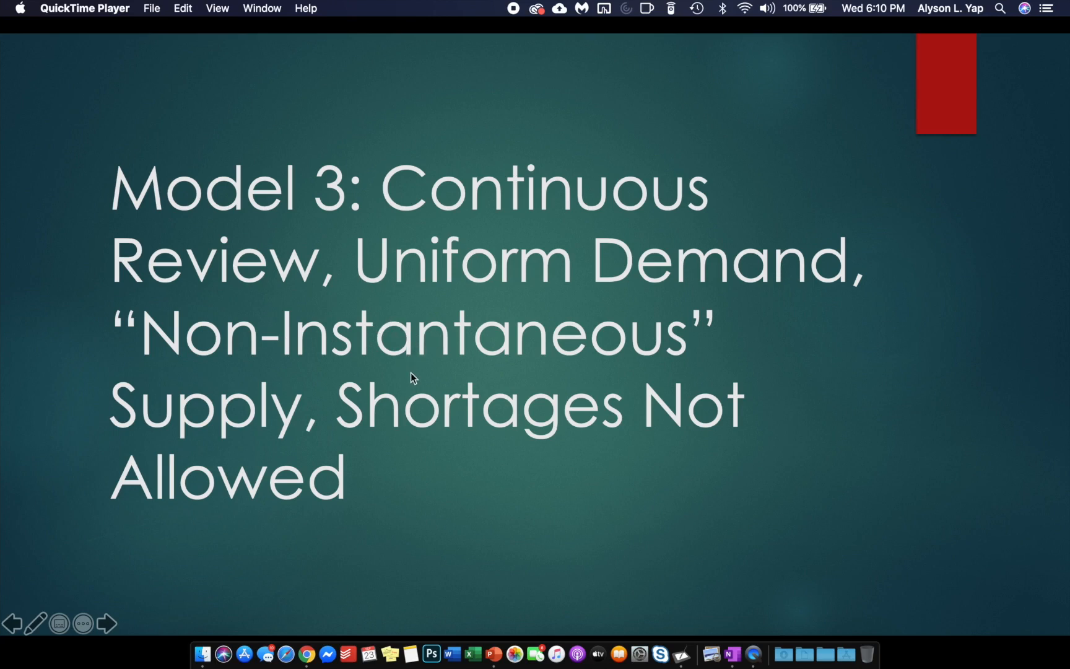
{"action": "mouse_move", "coordinate": [450, 421]}
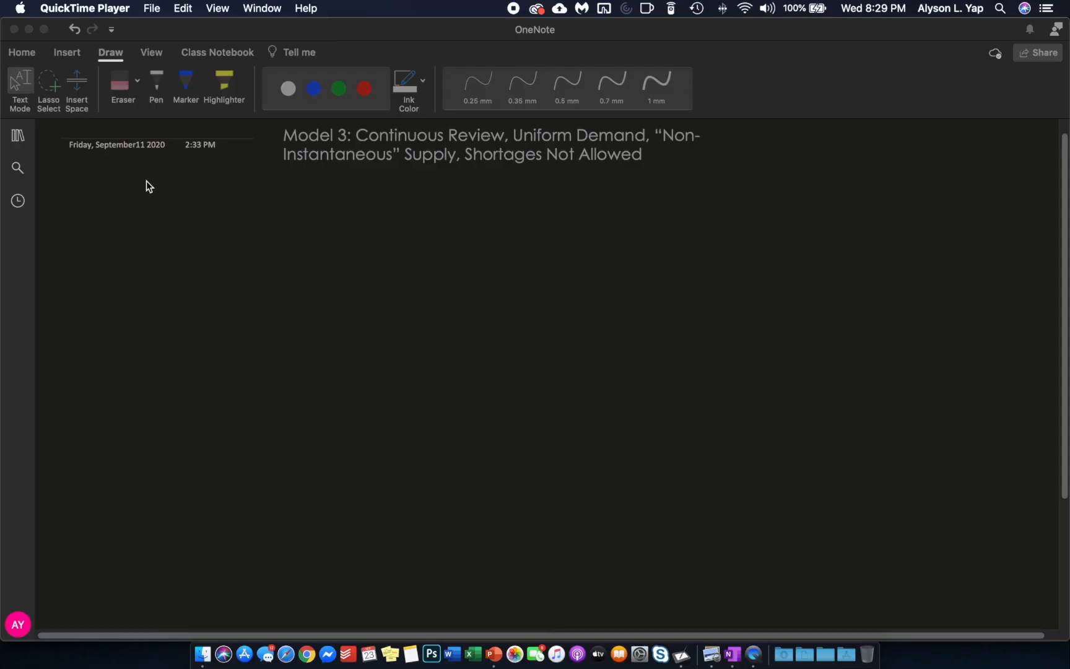
{"action": "mouse_move", "coordinate": [124, 199]}
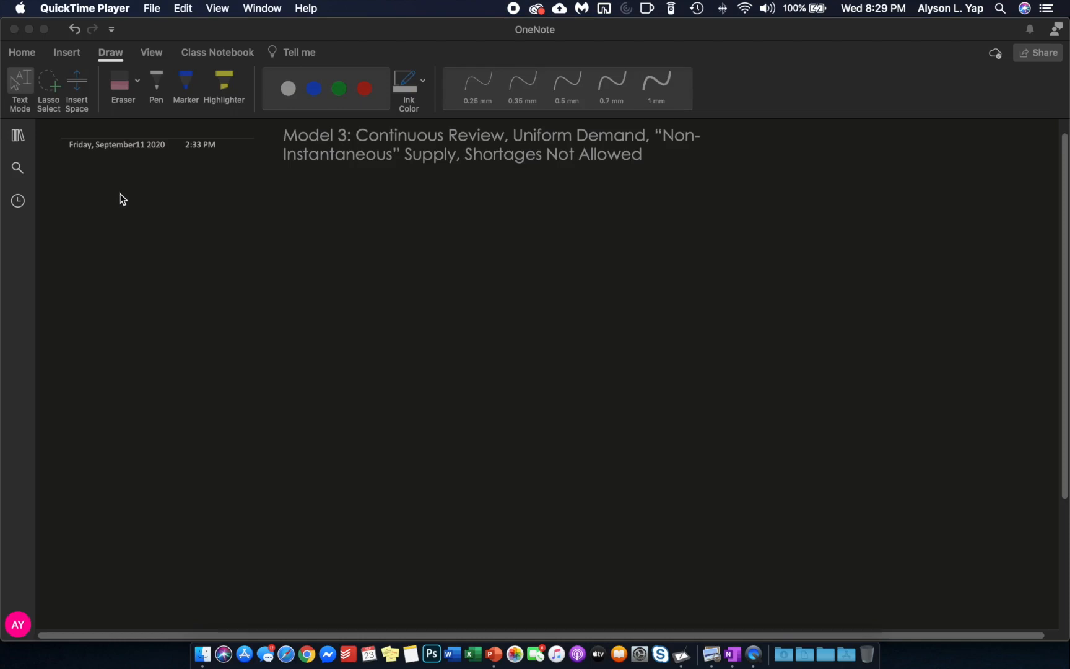
{"action": "mouse_move", "coordinate": [113, 167]}
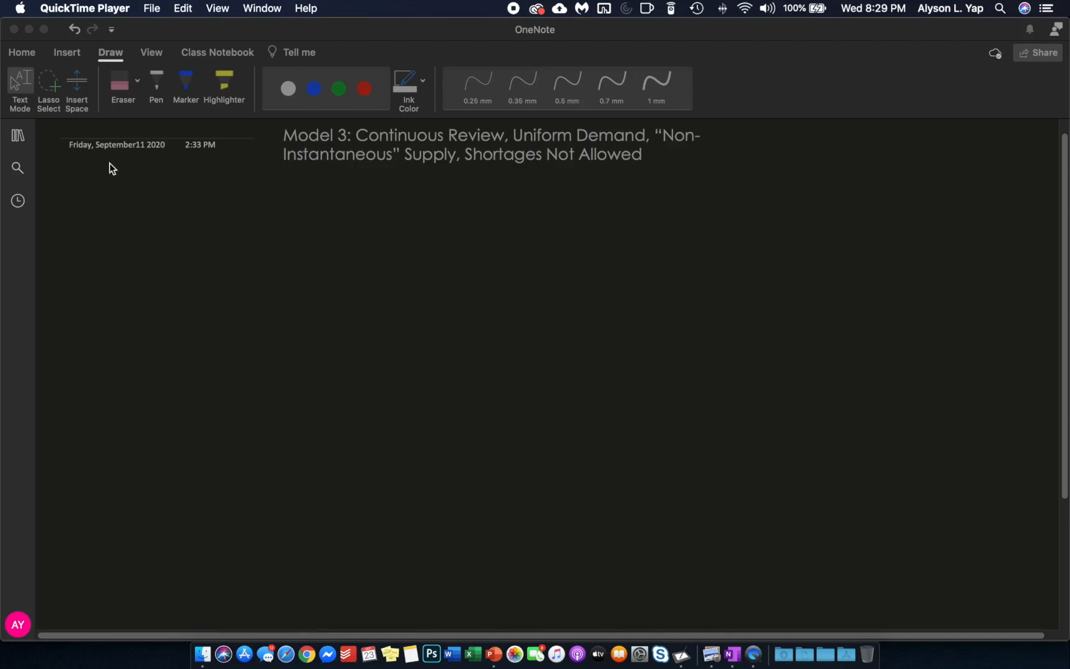
{"action": "mouse_move", "coordinate": [109, 198]}
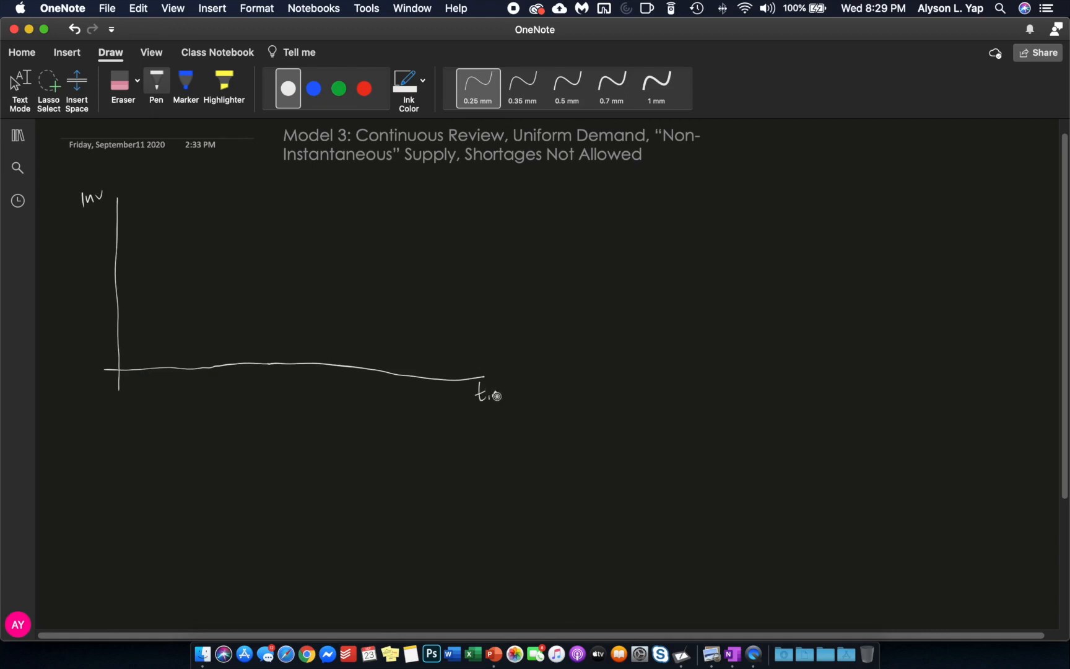
Step: Write 'time' on the axis, sketch inventory falling then rising at slope b−a, and note b > a
{"action": "type", "text": "time"}
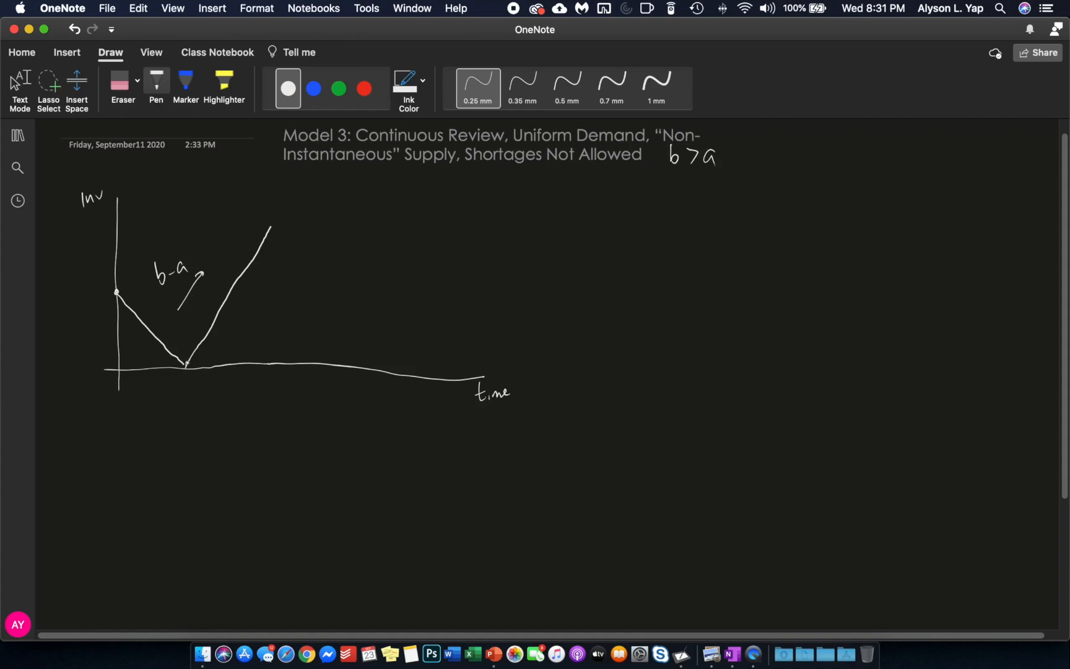
Step: Draw the rising line to peak H, the declining line, a dotted vertical, and bracket t1
{"action": "left_click", "coordinate": [285, 200]}
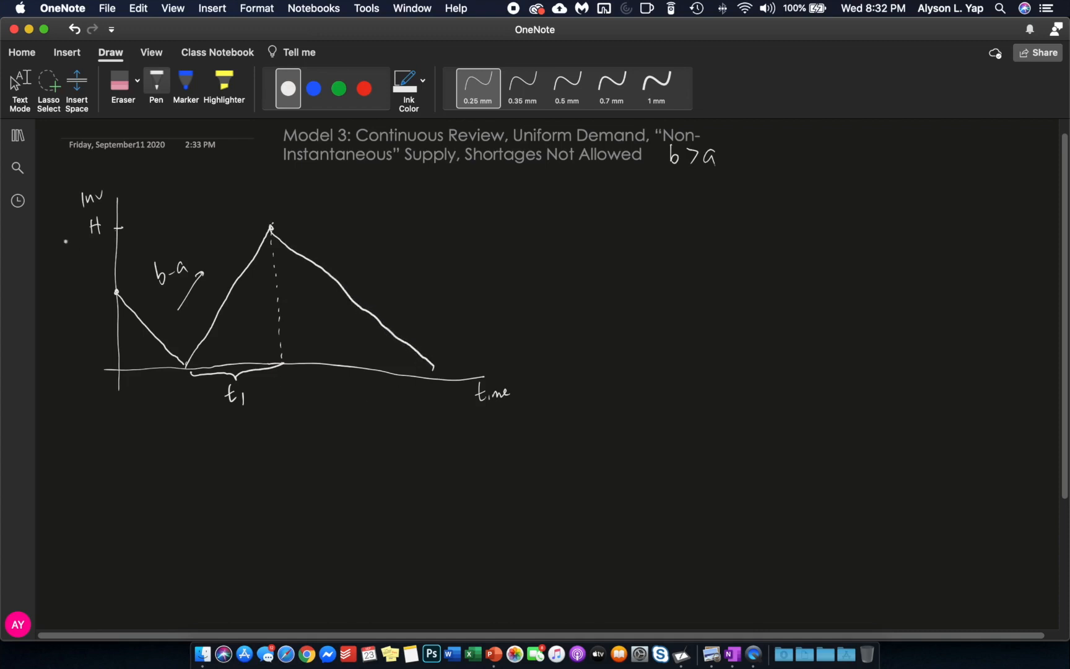
Step: Redraw the time axis end and add a brace labelled t2 under the falling segment
{"action": "left_click", "coordinate": [136, 81]}
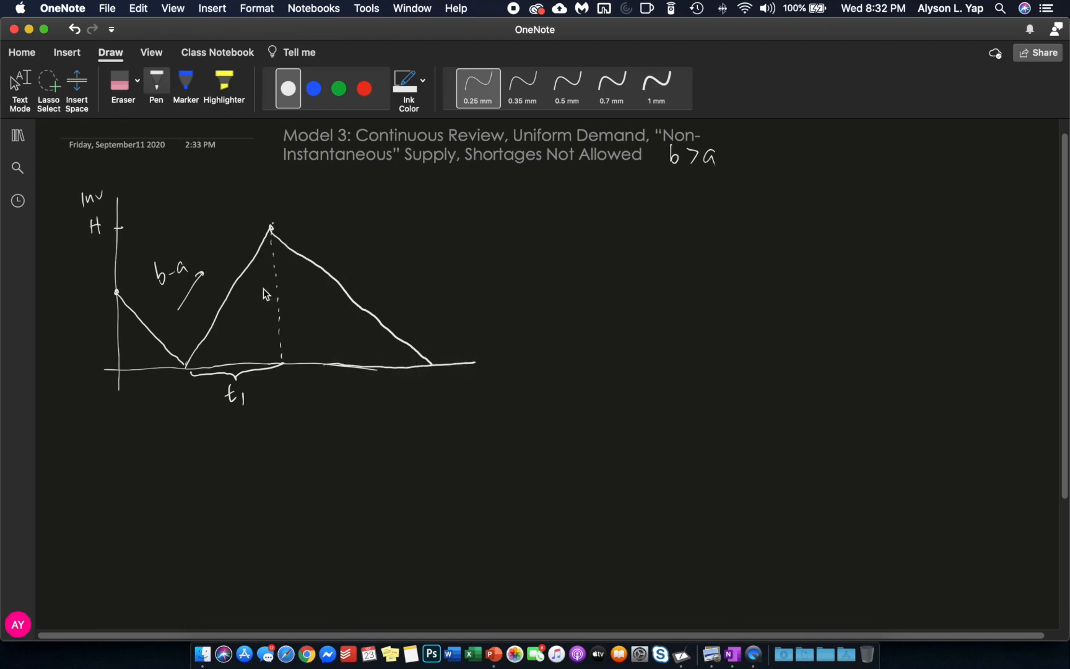
{"action": "mouse_move", "coordinate": [286, 368]}
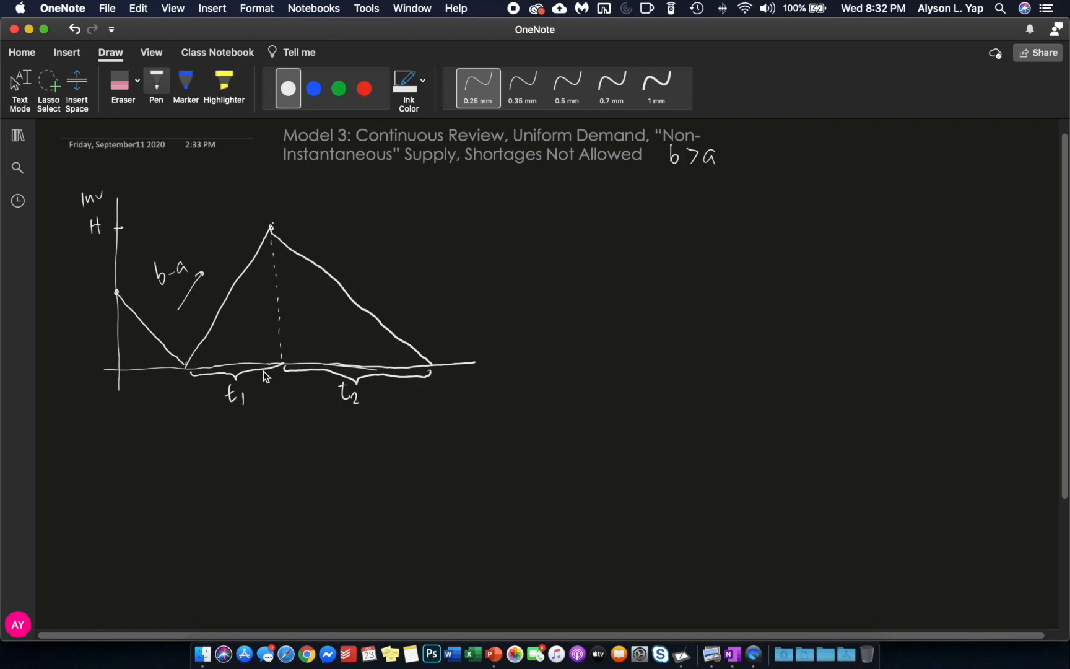
{"action": "mouse_move", "coordinate": [237, 366]}
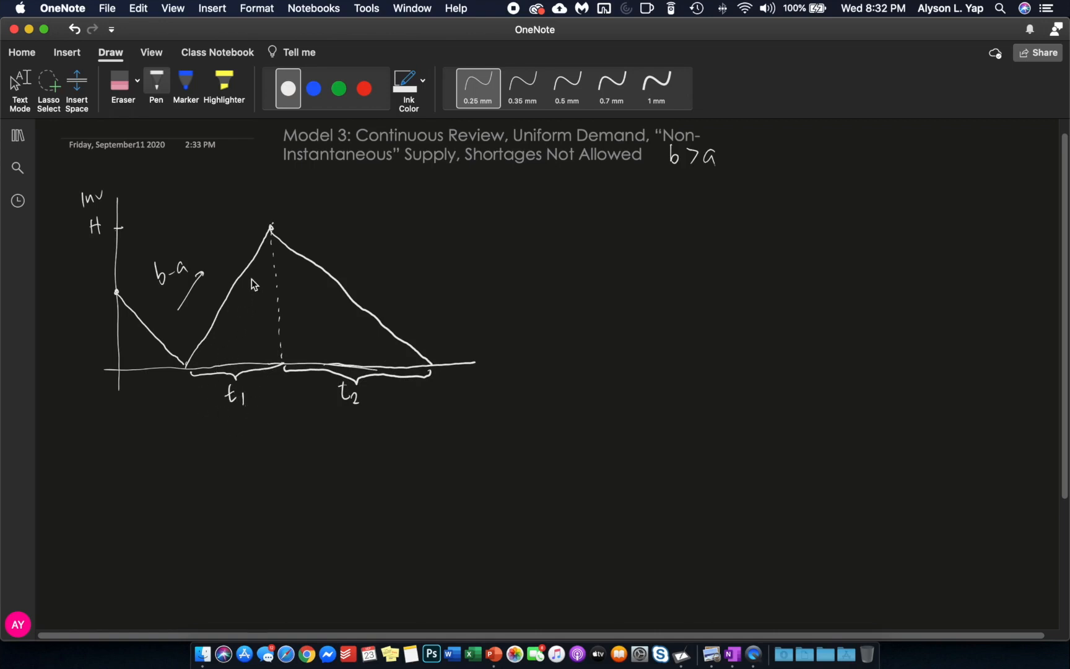
{"action": "mouse_move", "coordinate": [268, 235]}
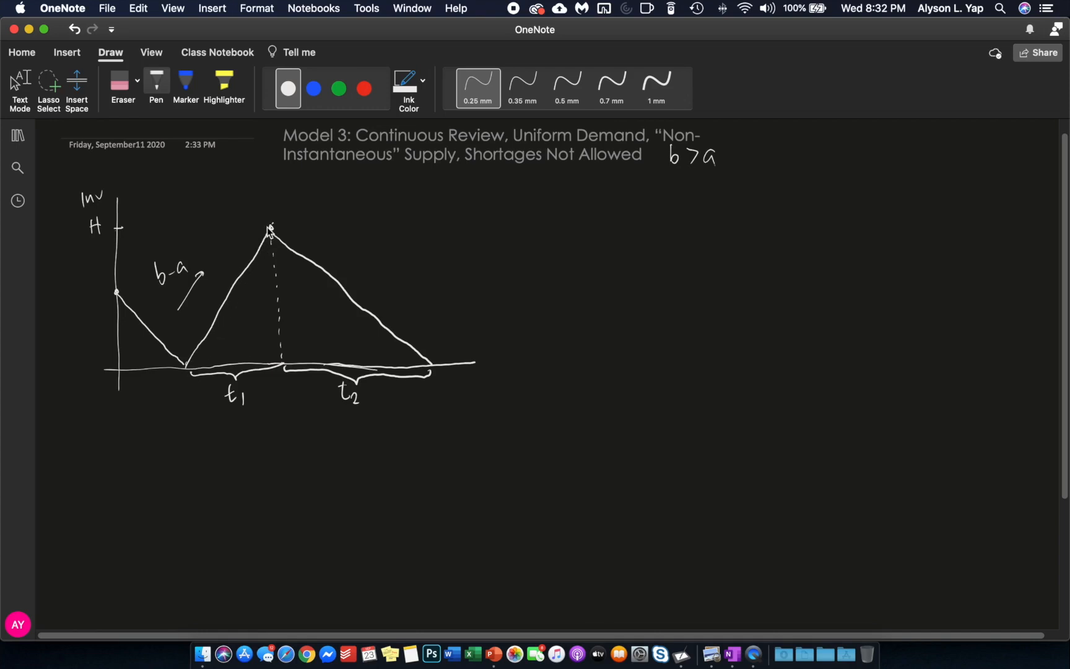
{"action": "mouse_move", "coordinate": [288, 377]}
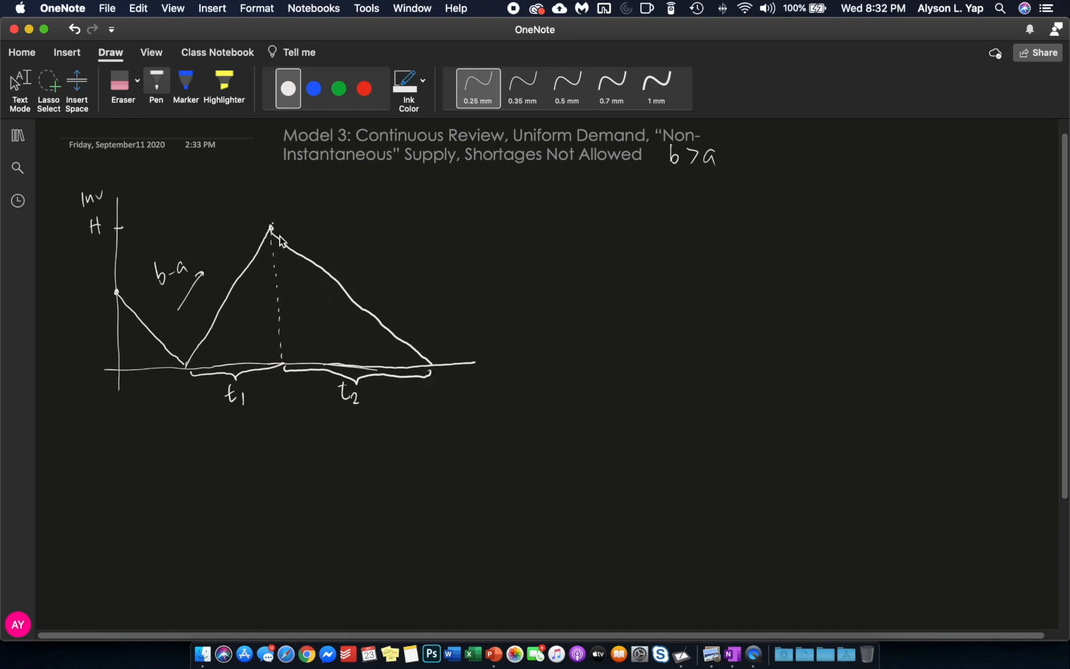
{"action": "mouse_move", "coordinate": [269, 230]}
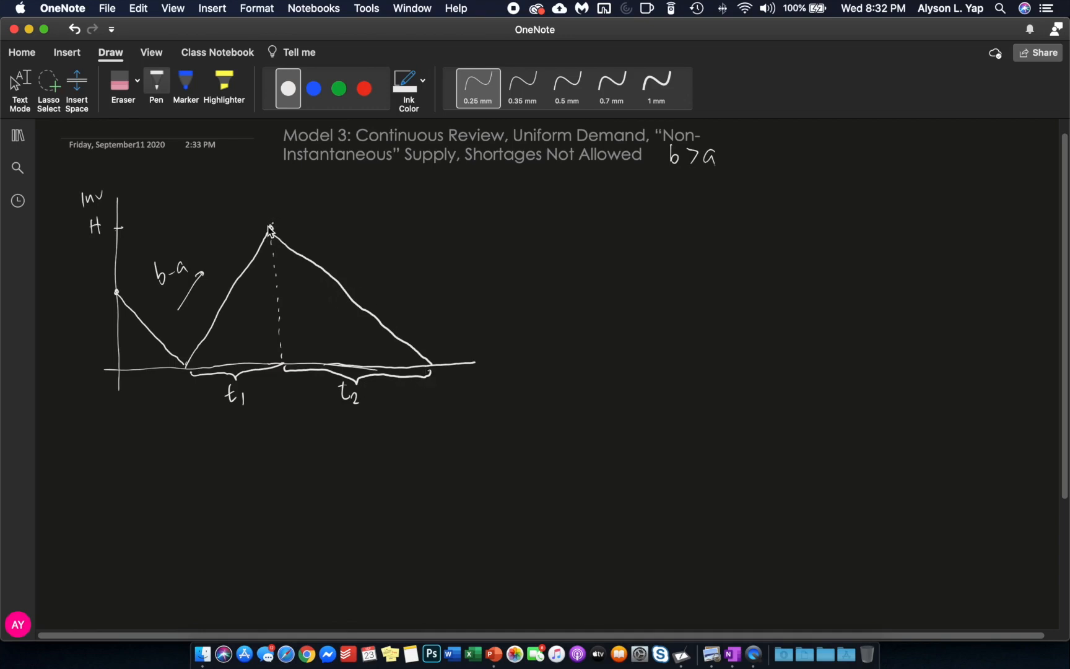
{"action": "mouse_move", "coordinate": [287, 232]}
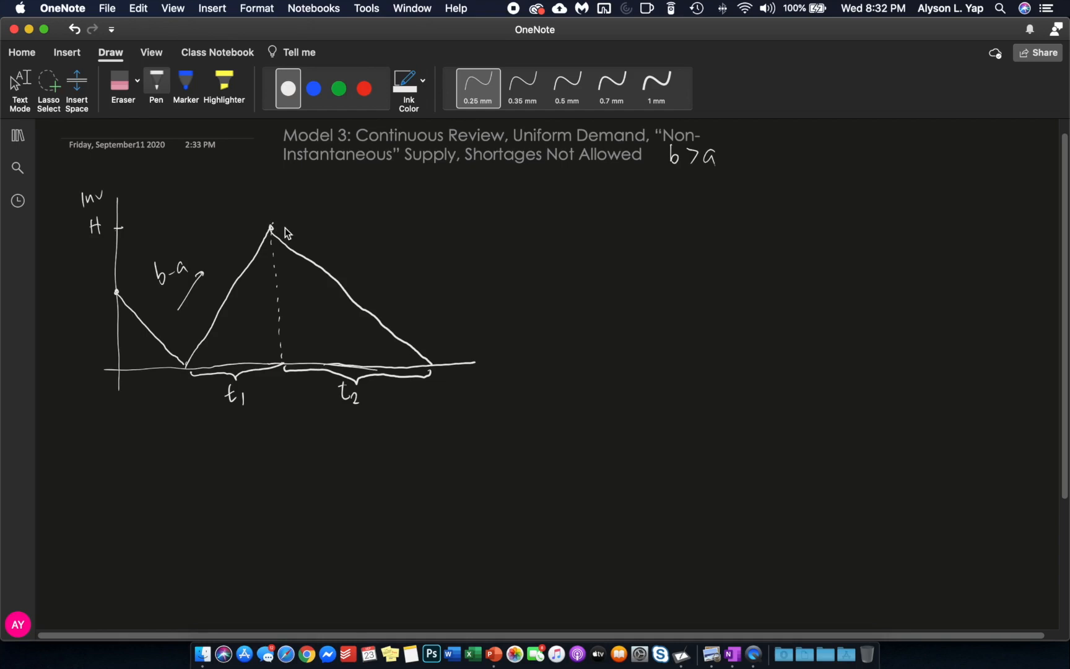
{"action": "mouse_move", "coordinate": [269, 228]}
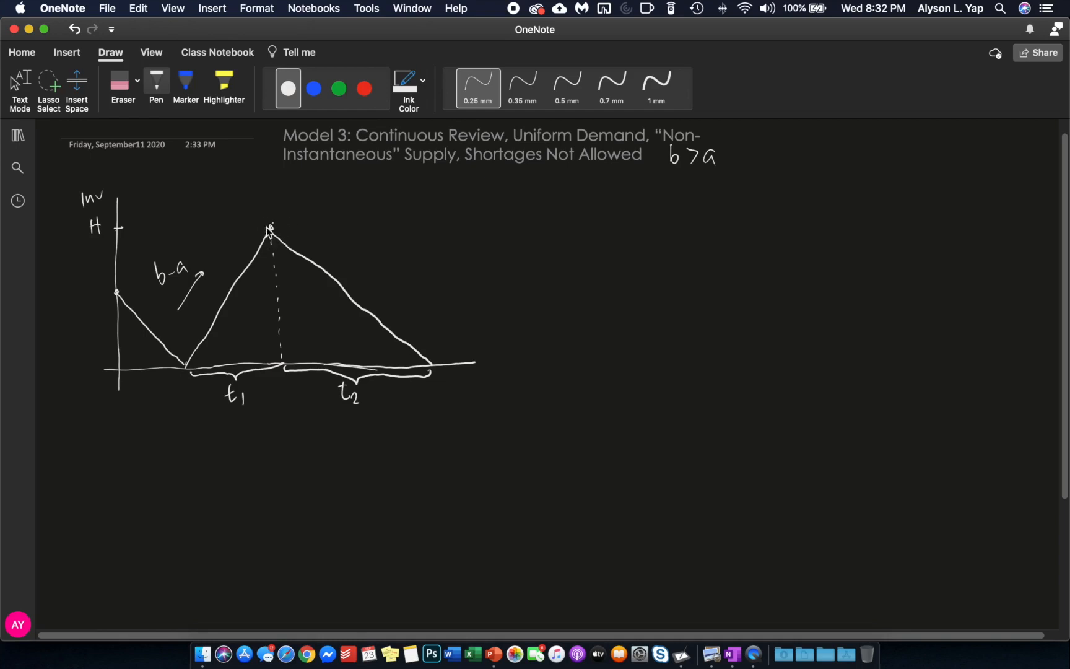
{"action": "mouse_move", "coordinate": [283, 242]}
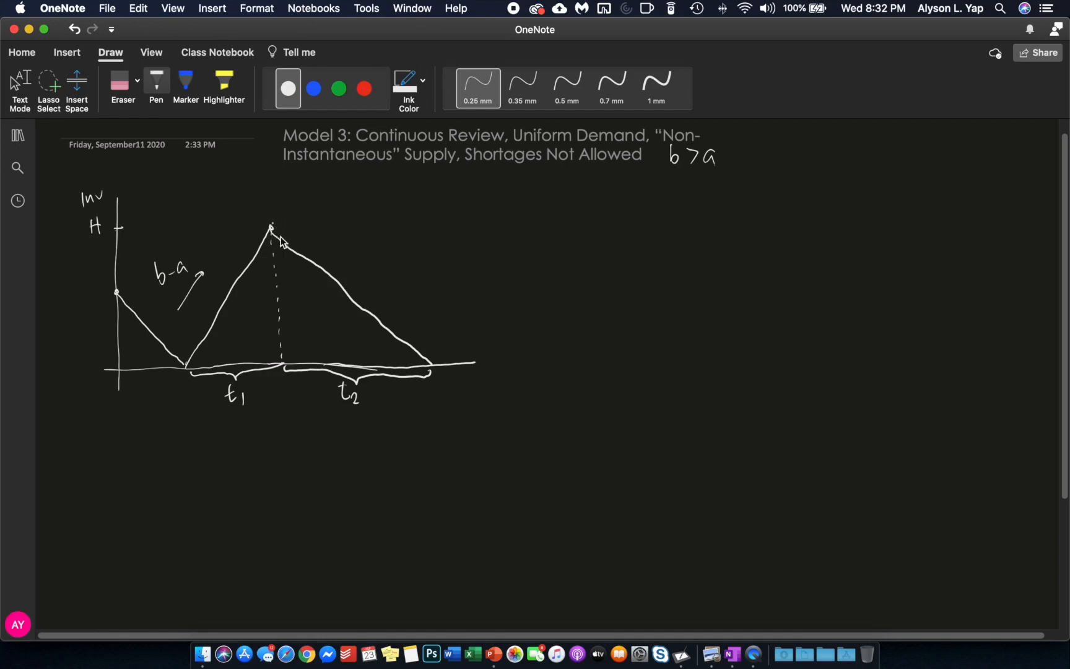
{"action": "mouse_move", "coordinate": [294, 248]}
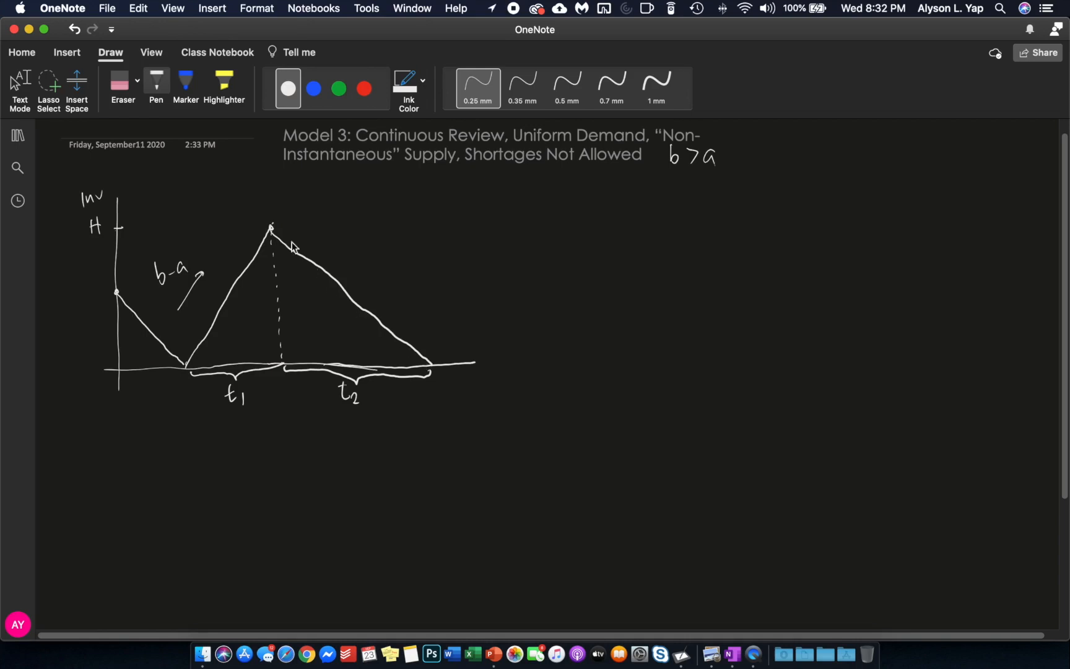
{"action": "mouse_move", "coordinate": [286, 243]}
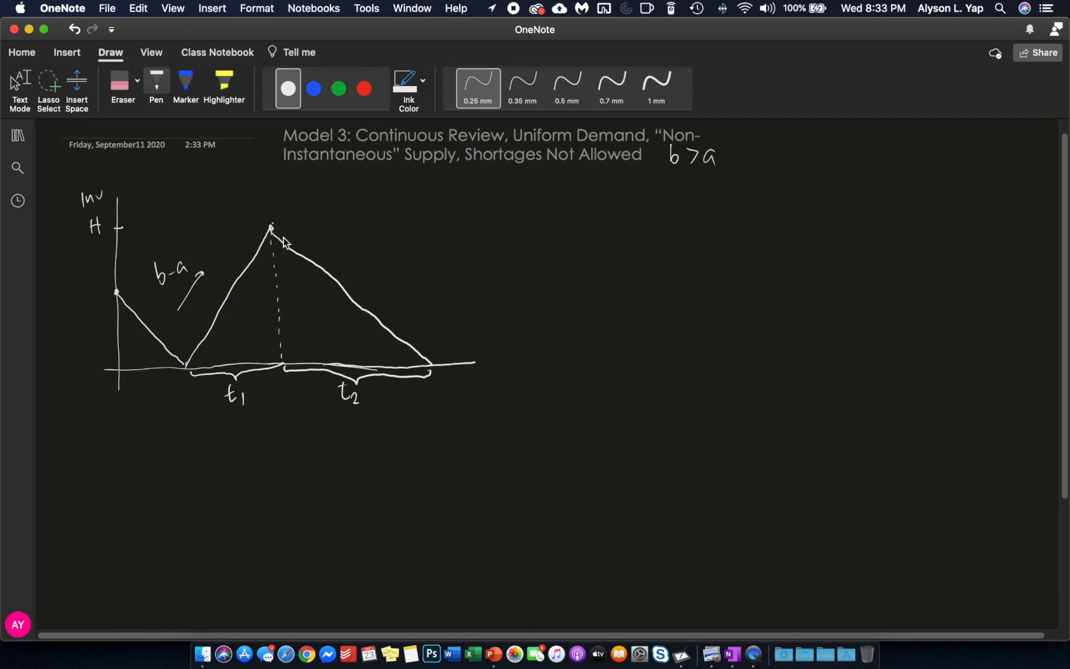
{"action": "mouse_move", "coordinate": [432, 375]}
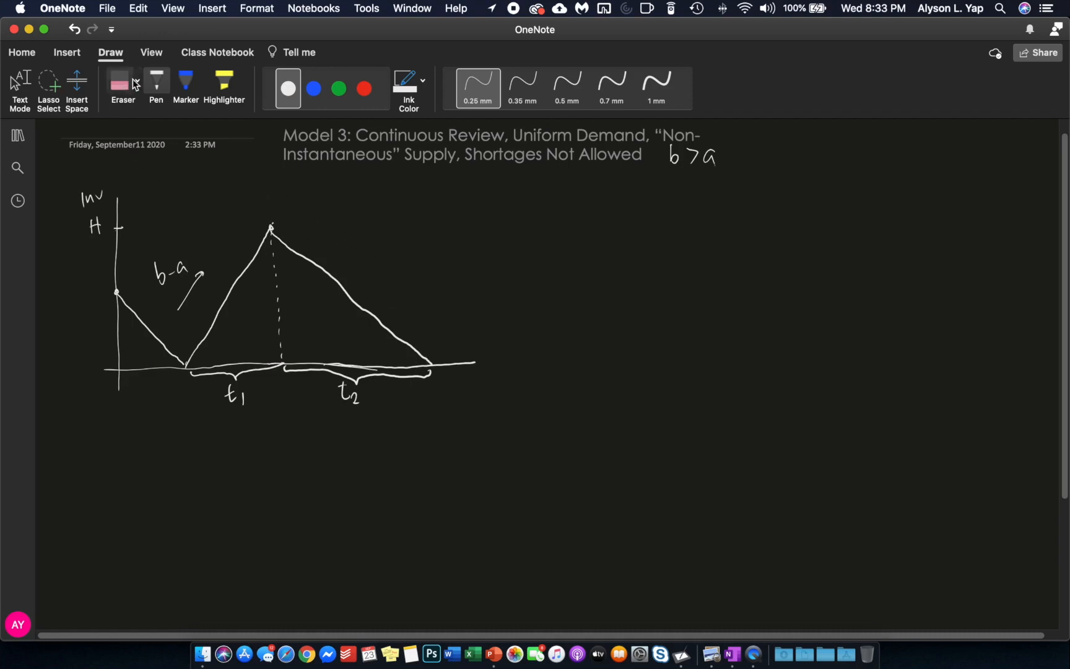
{"action": "mouse_move", "coordinate": [505, 228]}
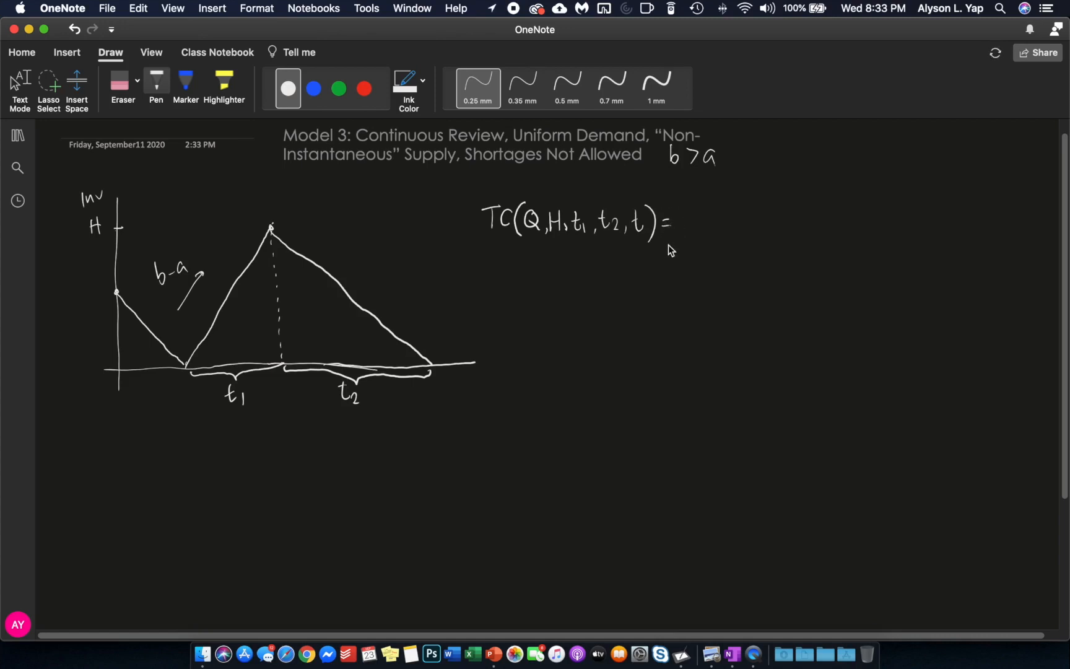
{"action": "mouse_move", "coordinate": [488, 232]}
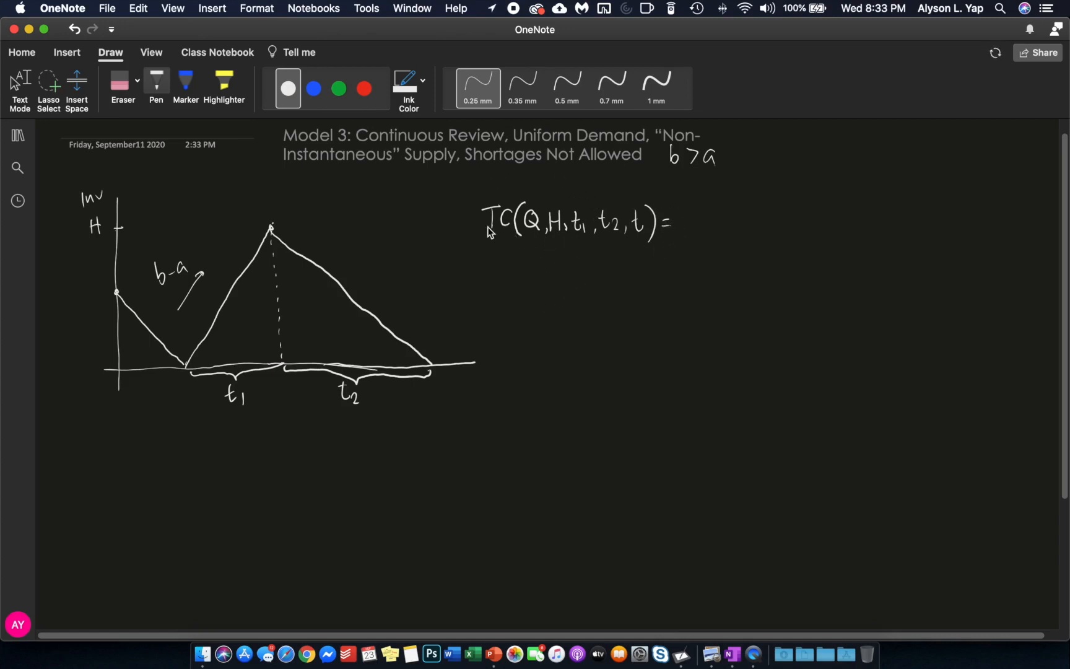
{"action": "mouse_move", "coordinate": [540, 192]}
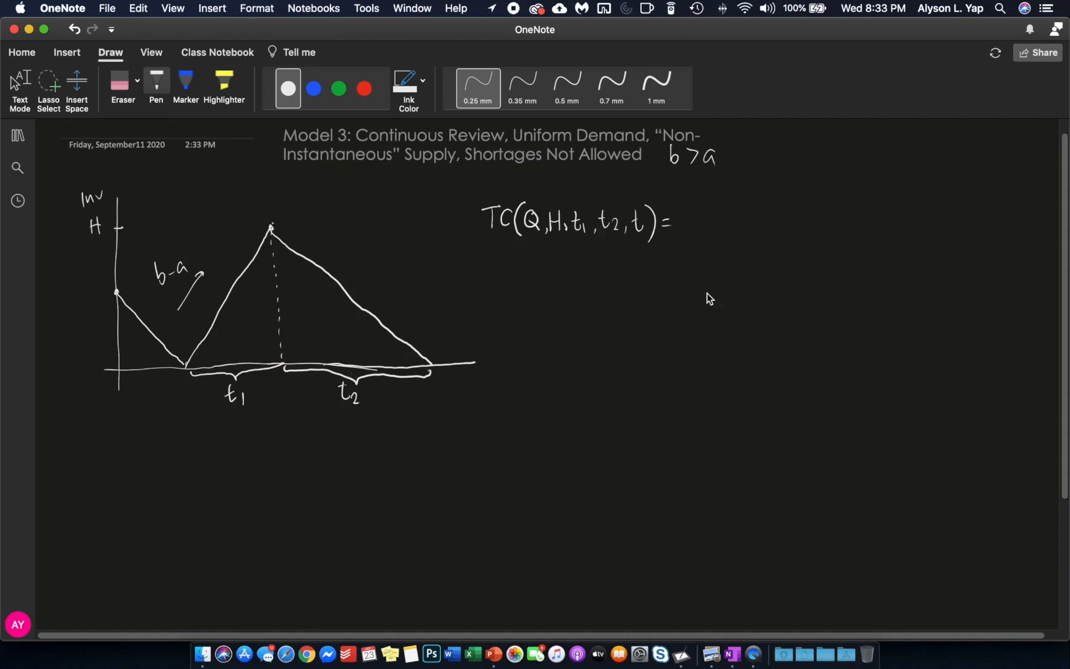
{"action": "mouse_move", "coordinate": [702, 277]}
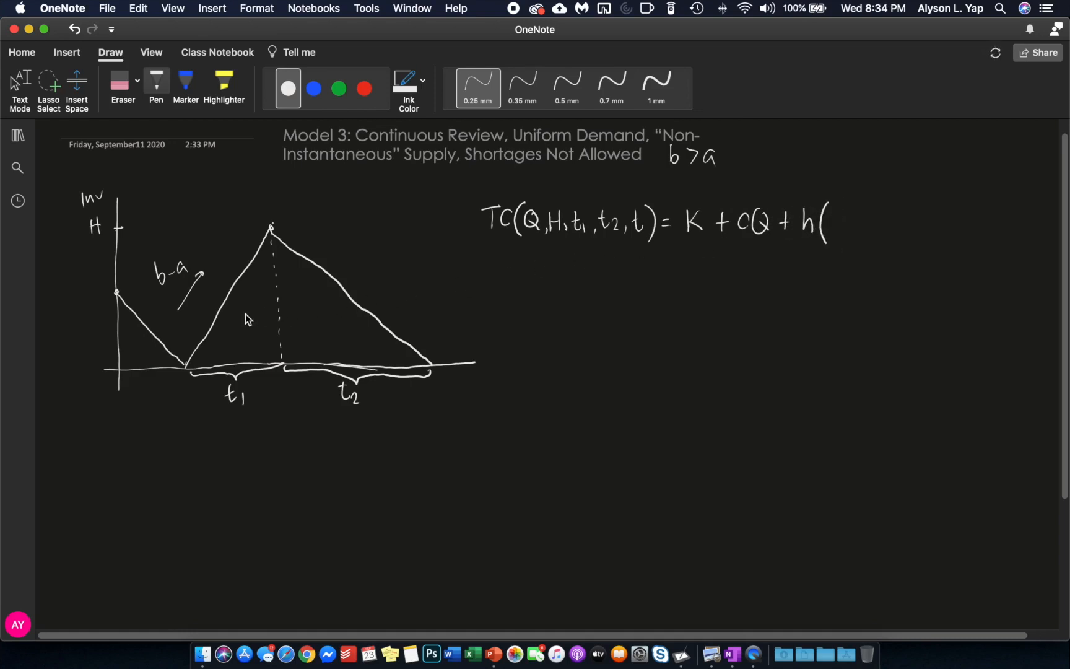
{"action": "mouse_move", "coordinate": [227, 346]}
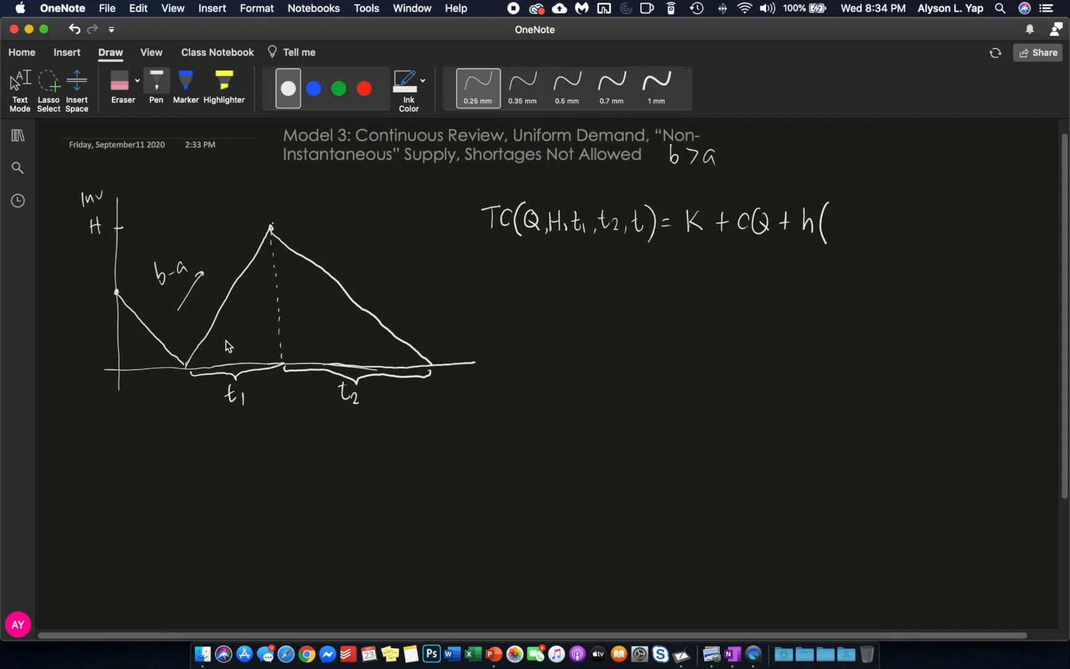
{"action": "mouse_move", "coordinate": [388, 333]}
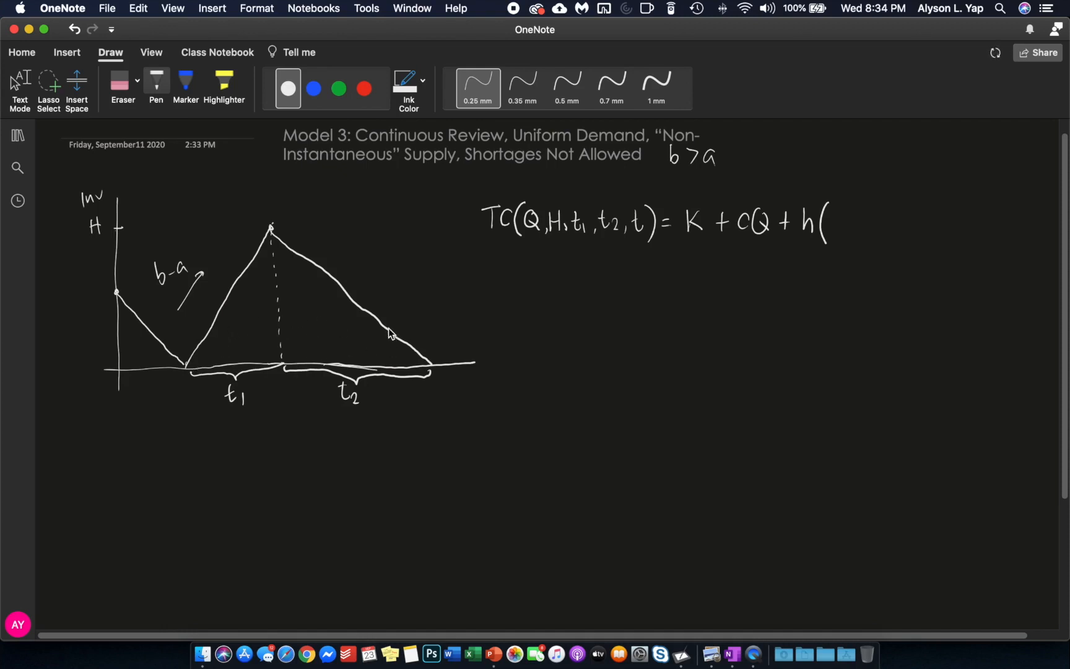
{"action": "mouse_move", "coordinate": [249, 261]}
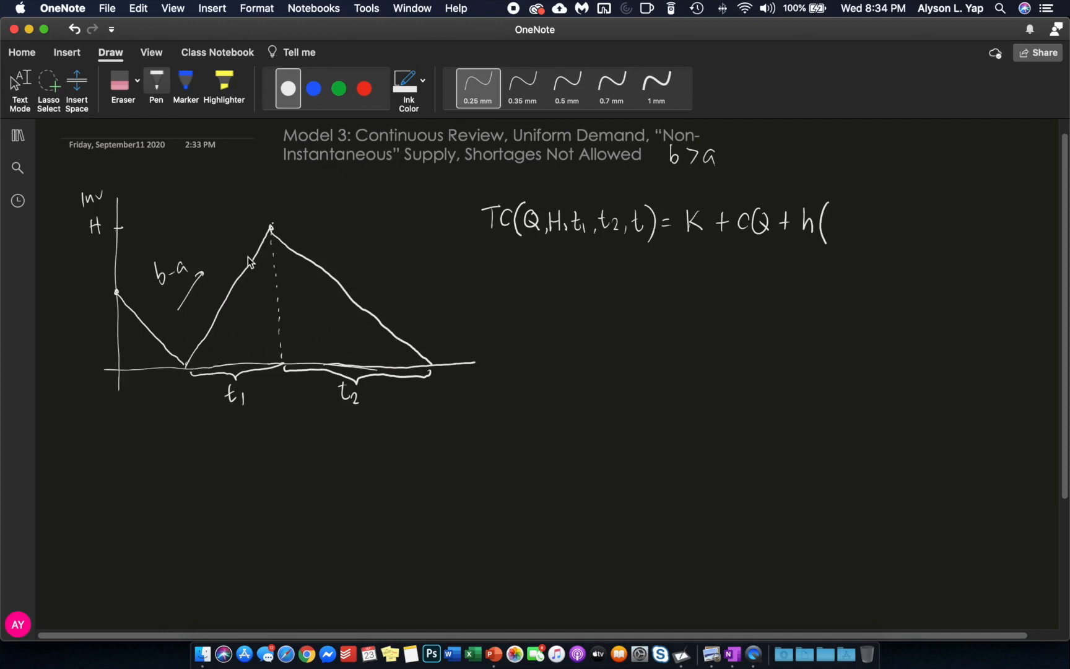
{"action": "mouse_move", "coordinate": [303, 257]}
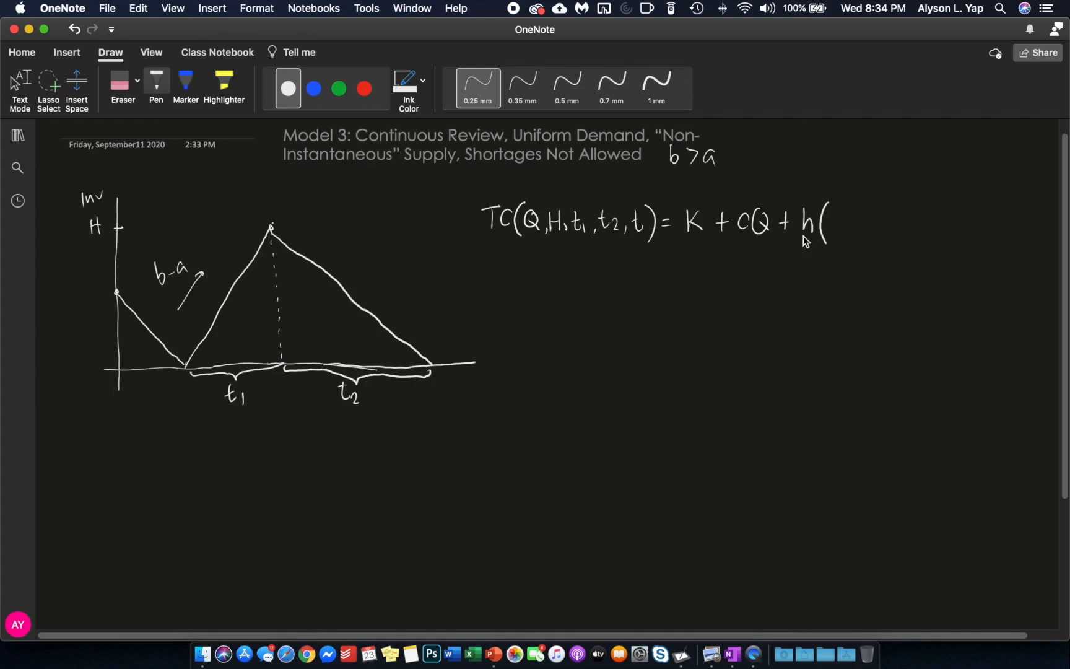
{"action": "mouse_move", "coordinate": [848, 212]}
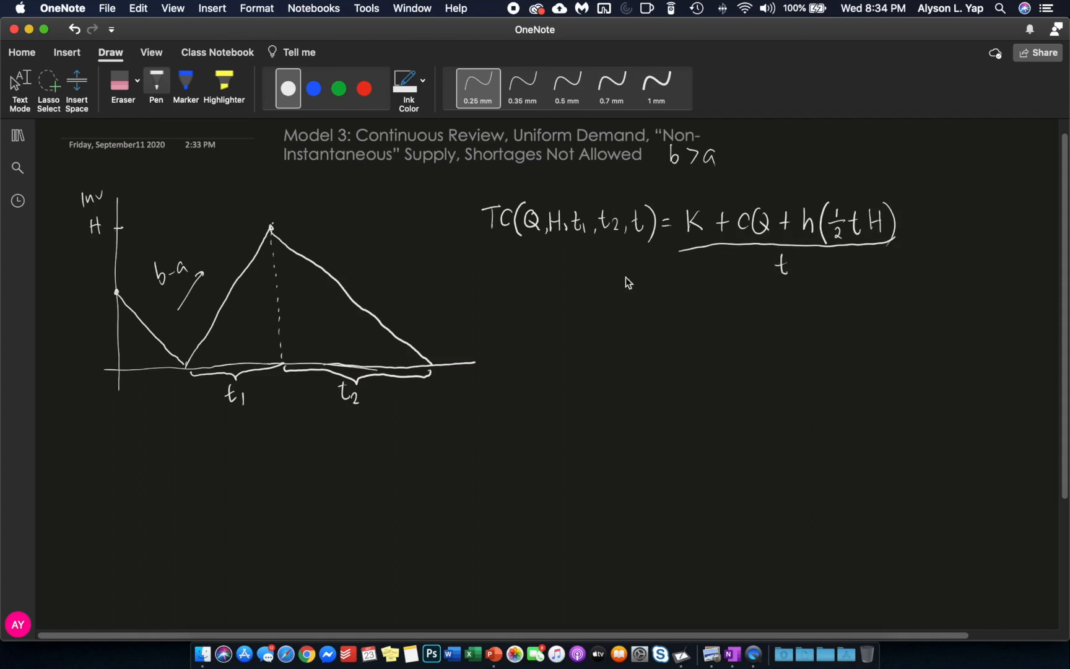
{"action": "mouse_move", "coordinate": [535, 286]}
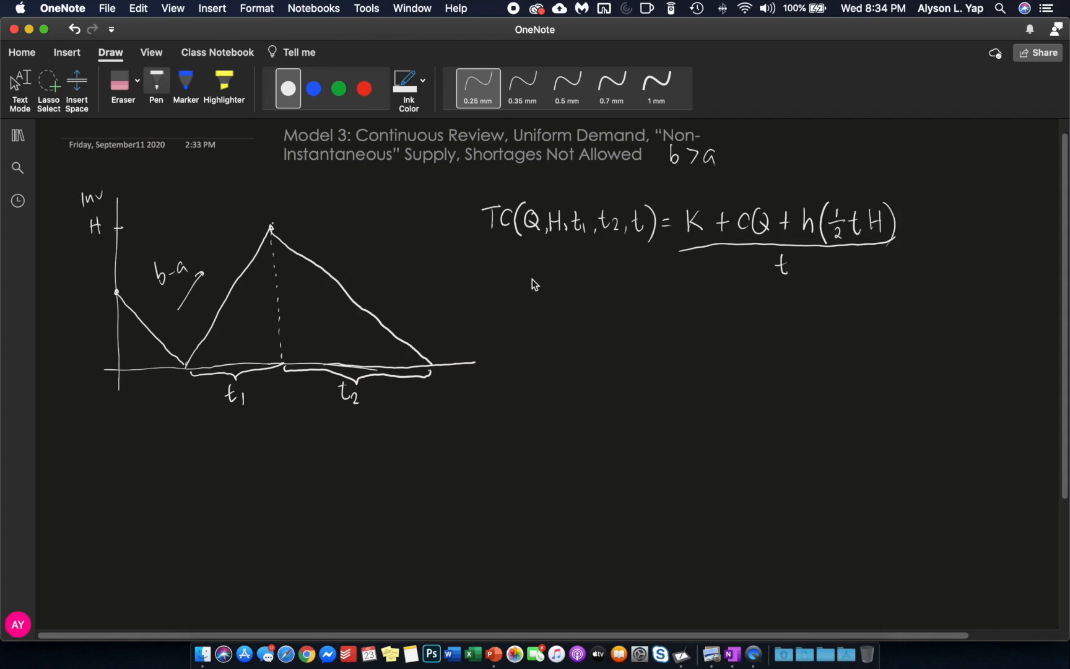
{"action": "mouse_move", "coordinate": [824, 243]}
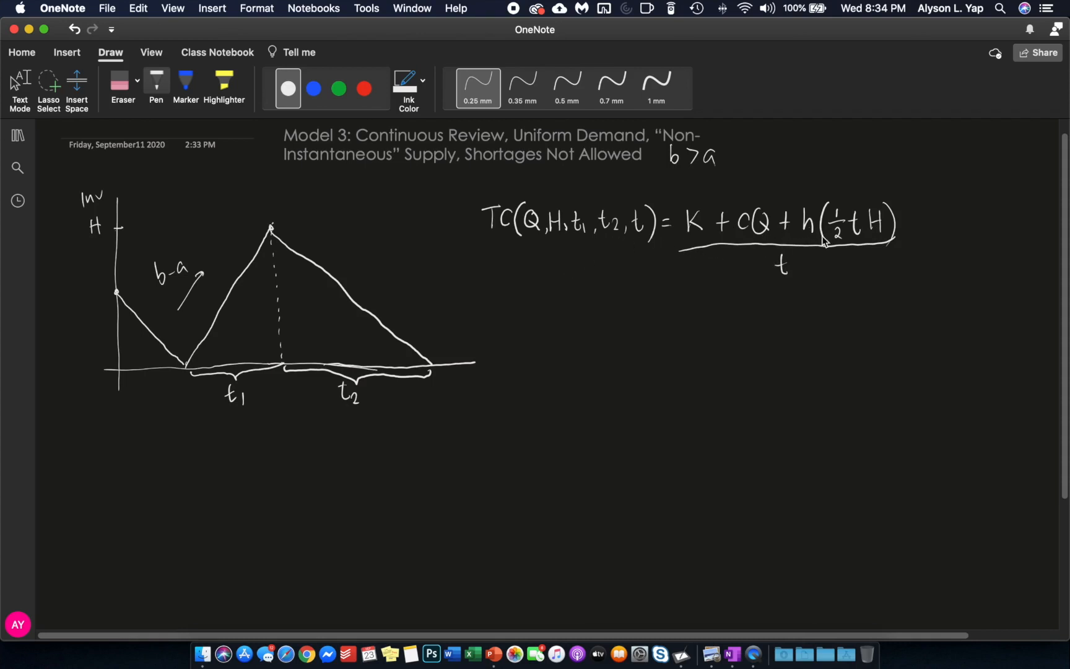
{"action": "mouse_move", "coordinate": [814, 198]}
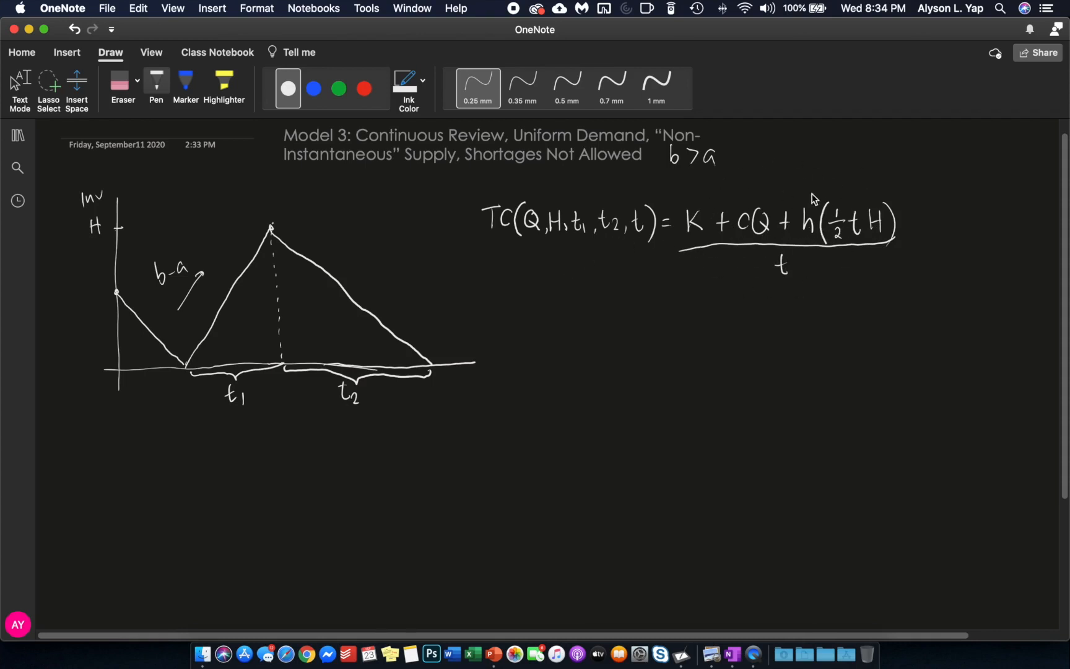
{"action": "mouse_move", "coordinate": [758, 219]}
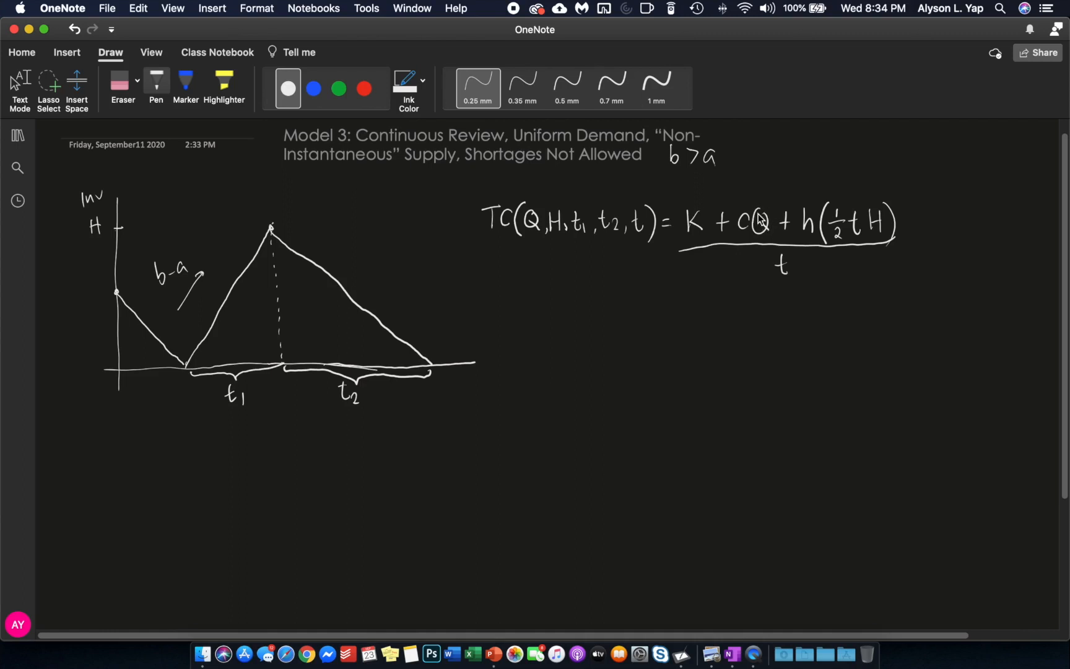
{"action": "mouse_move", "coordinate": [539, 301]}
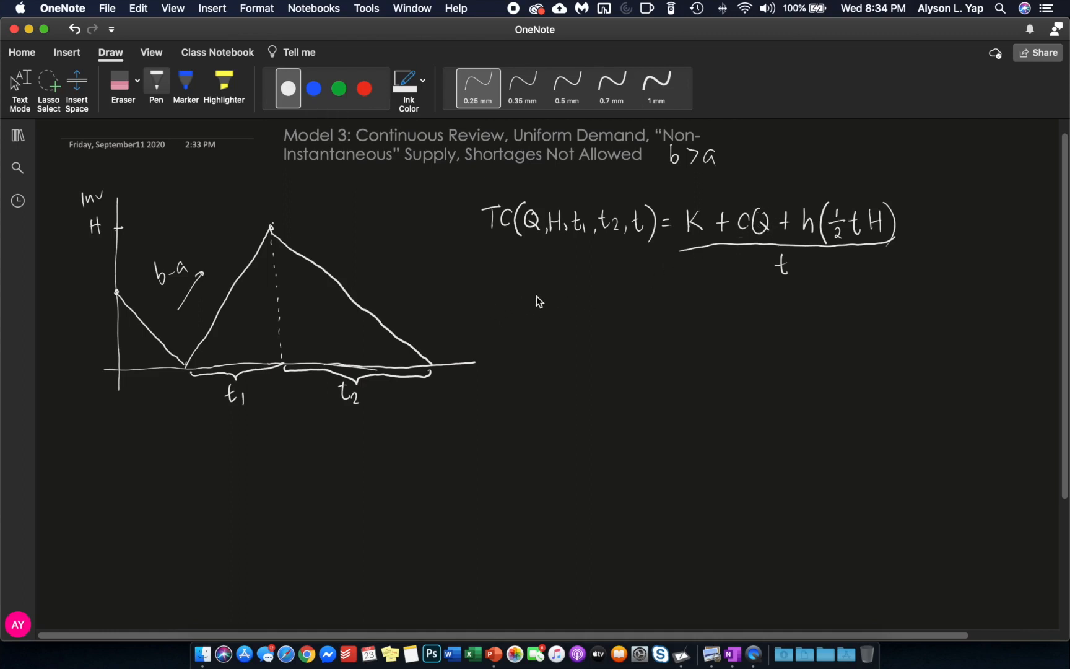
{"action": "mouse_move", "coordinate": [526, 294]}
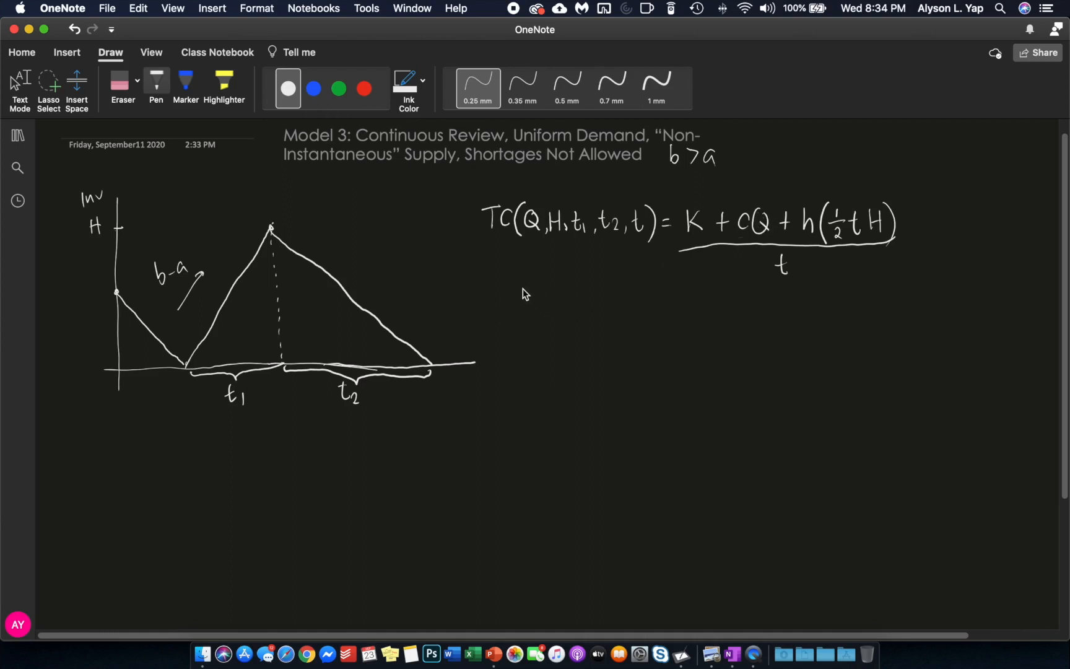
{"action": "mouse_move", "coordinate": [541, 306]}
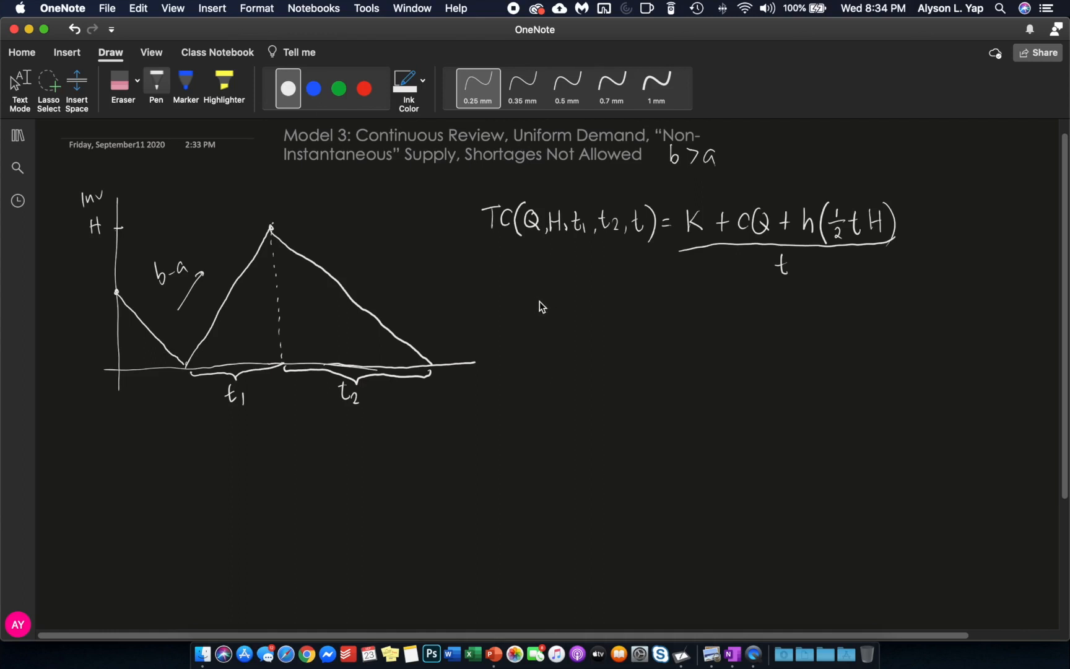
{"action": "mouse_move", "coordinate": [546, 286]}
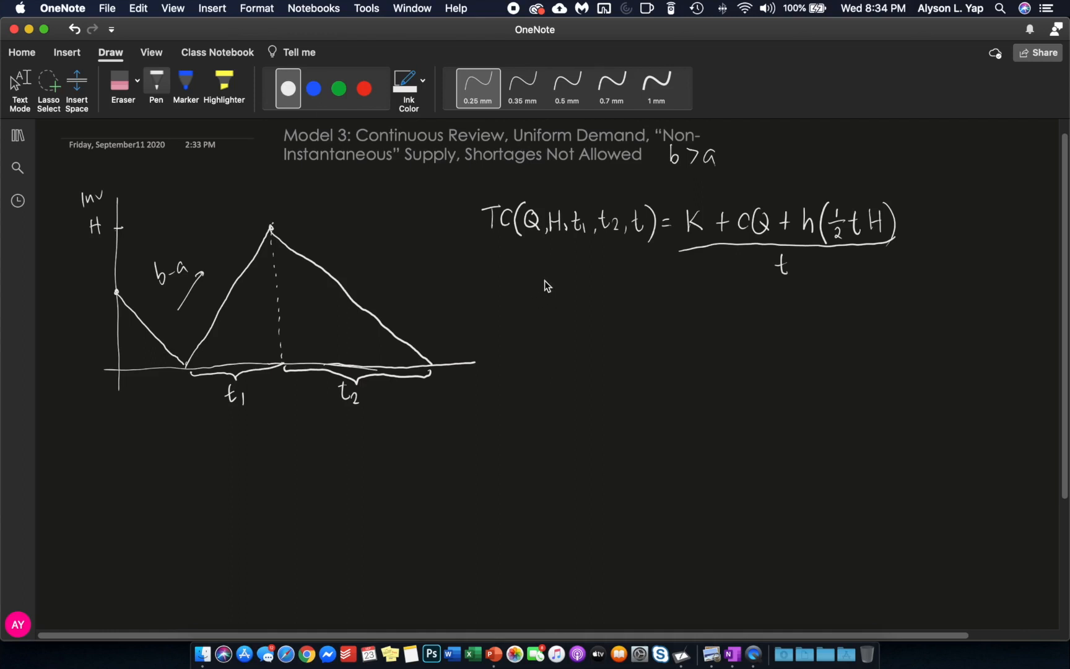
{"action": "mouse_move", "coordinate": [613, 230]}
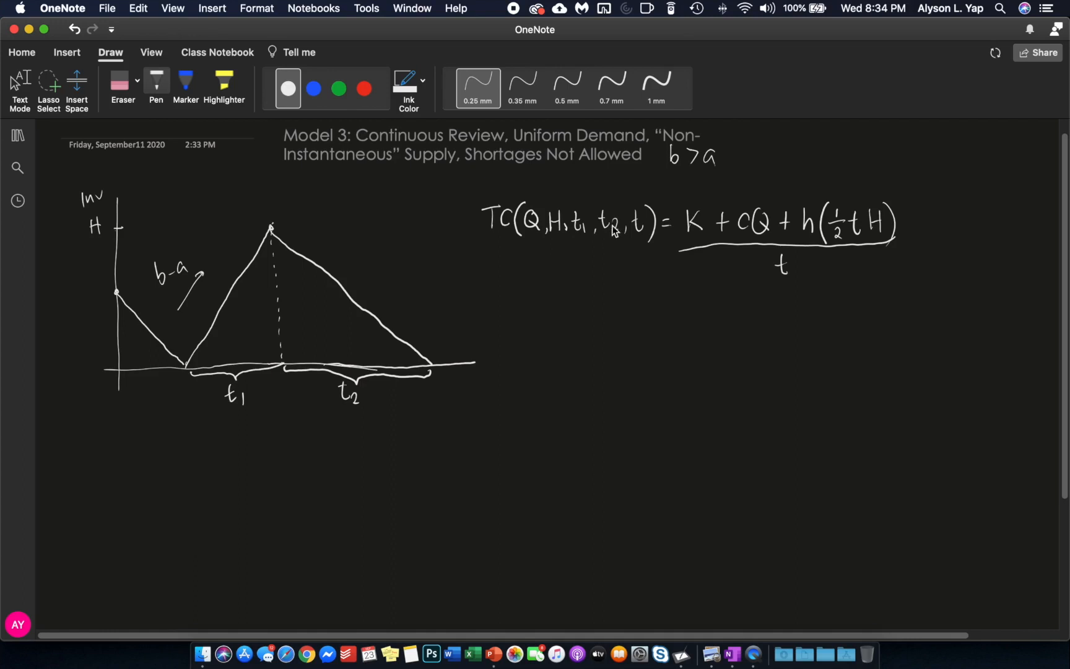
{"action": "mouse_move", "coordinate": [526, 285]}
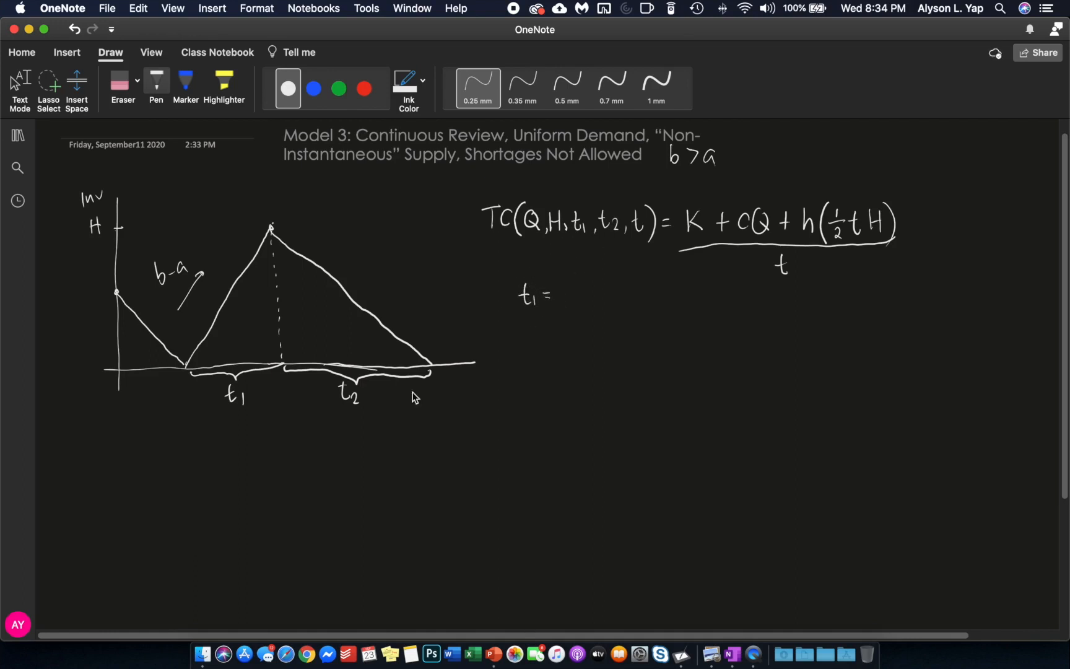
{"action": "mouse_move", "coordinate": [254, 377]}
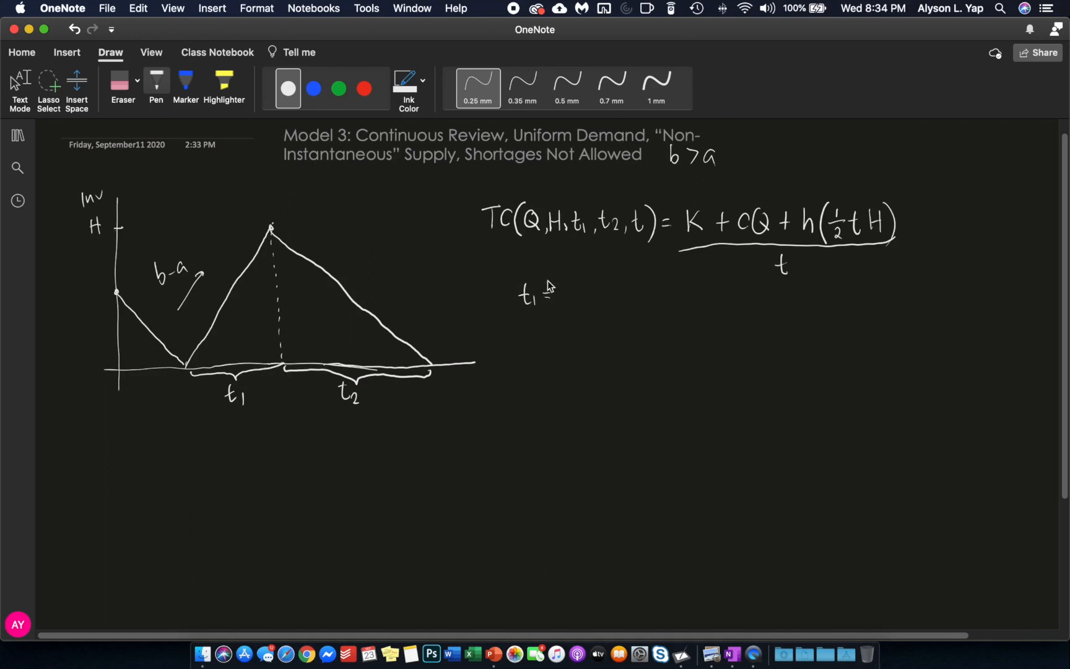
{"action": "mouse_move", "coordinate": [576, 282]}
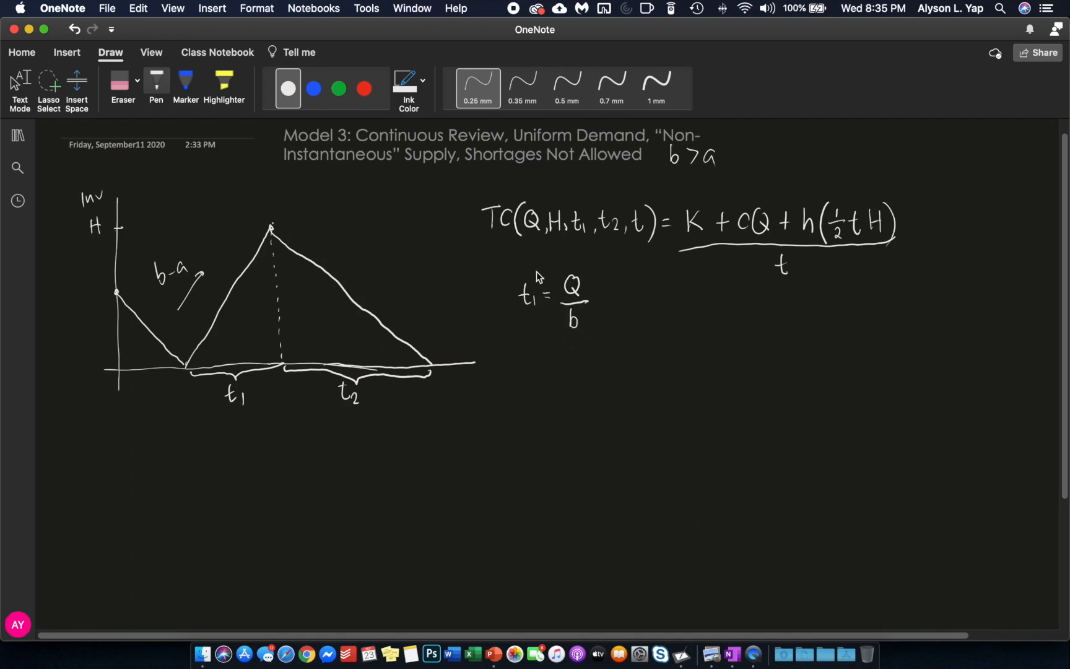
{"action": "mouse_move", "coordinate": [564, 295]}
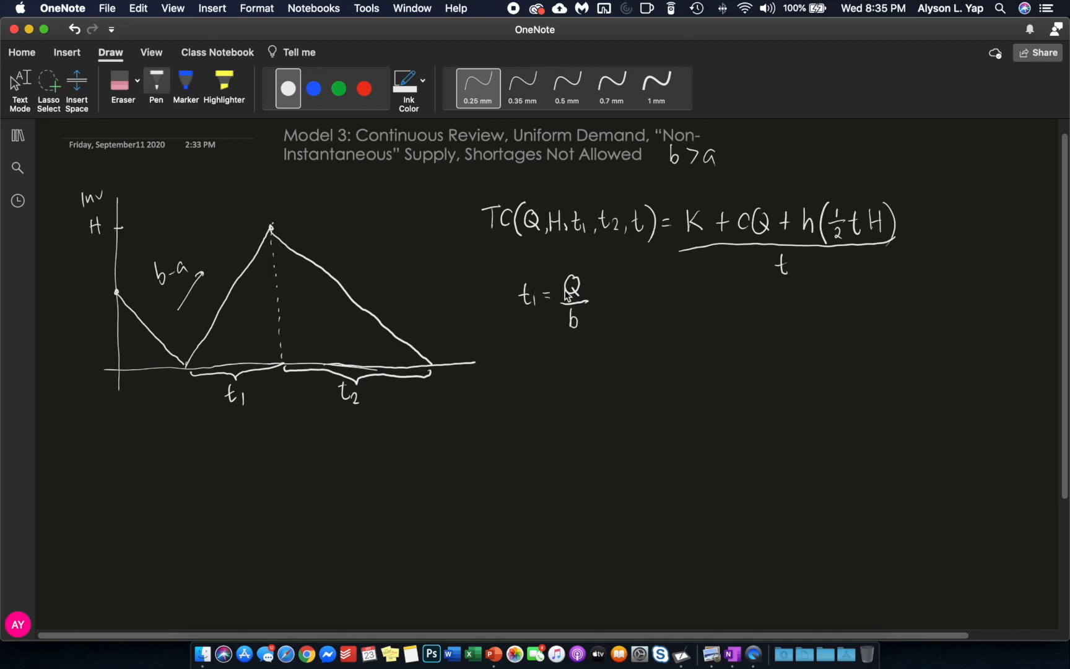
{"action": "mouse_move", "coordinate": [596, 311]}
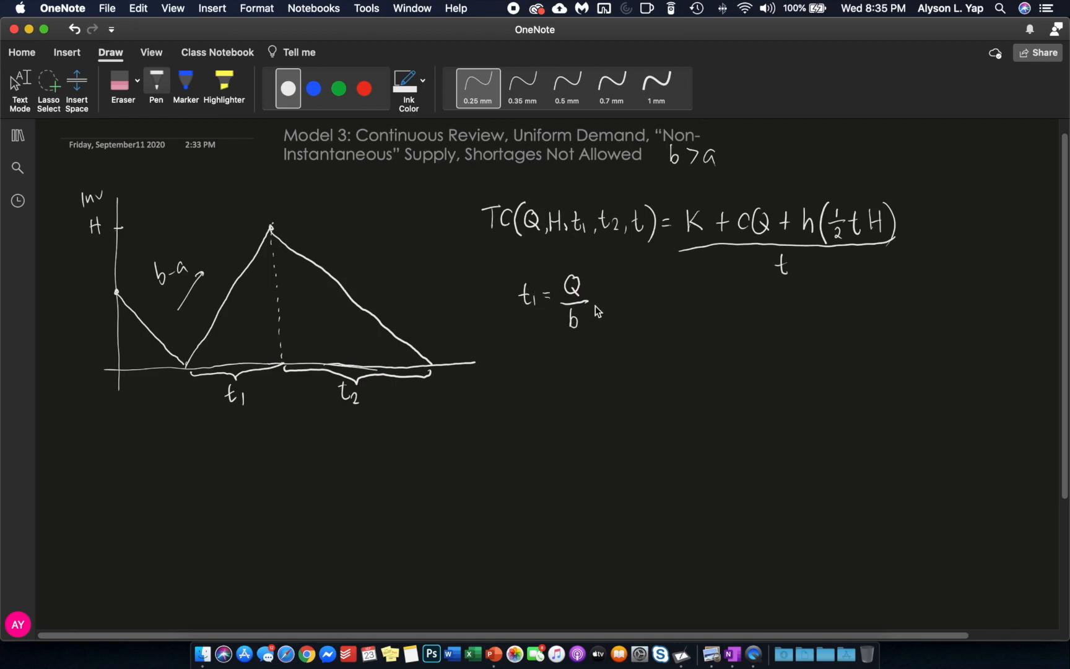
{"action": "mouse_move", "coordinate": [608, 302]}
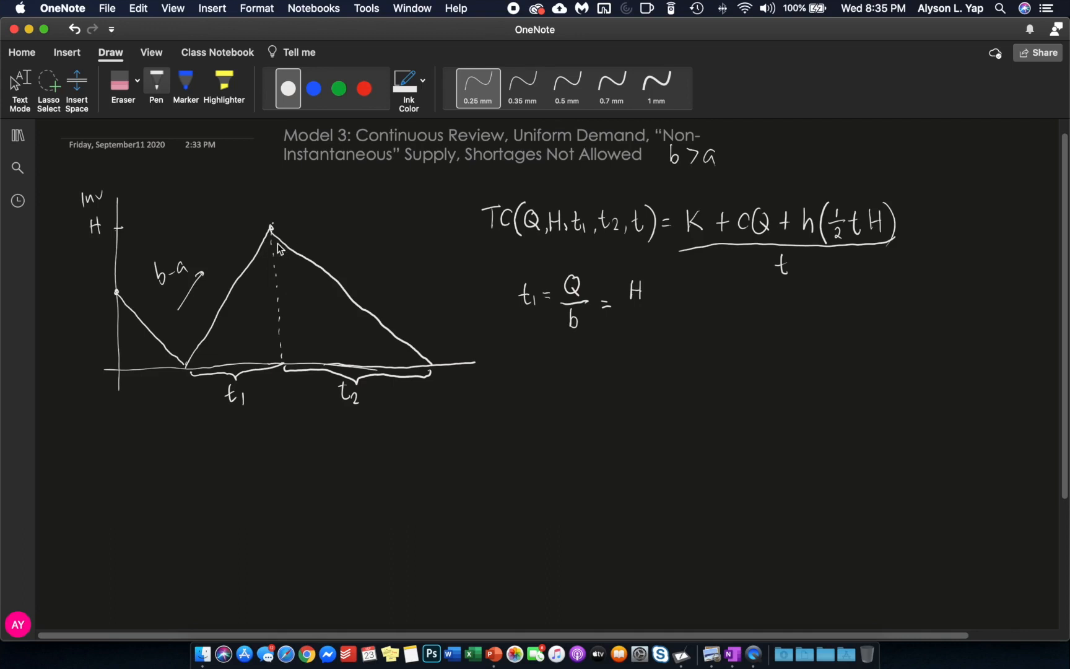
{"action": "mouse_move", "coordinate": [278, 247]}
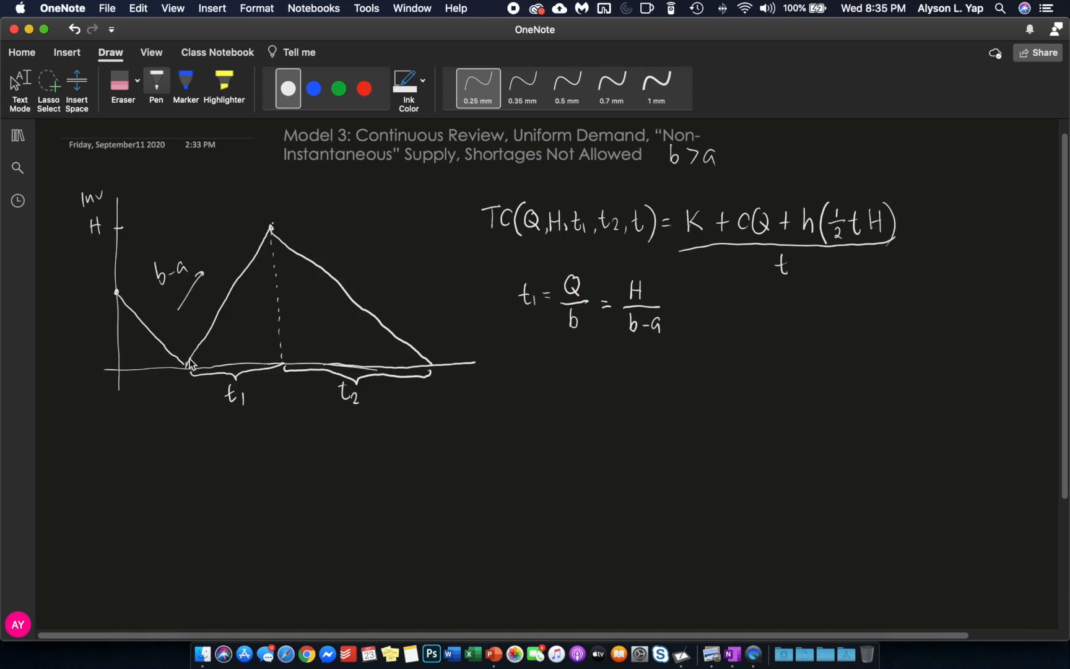
{"action": "mouse_move", "coordinate": [248, 272]}
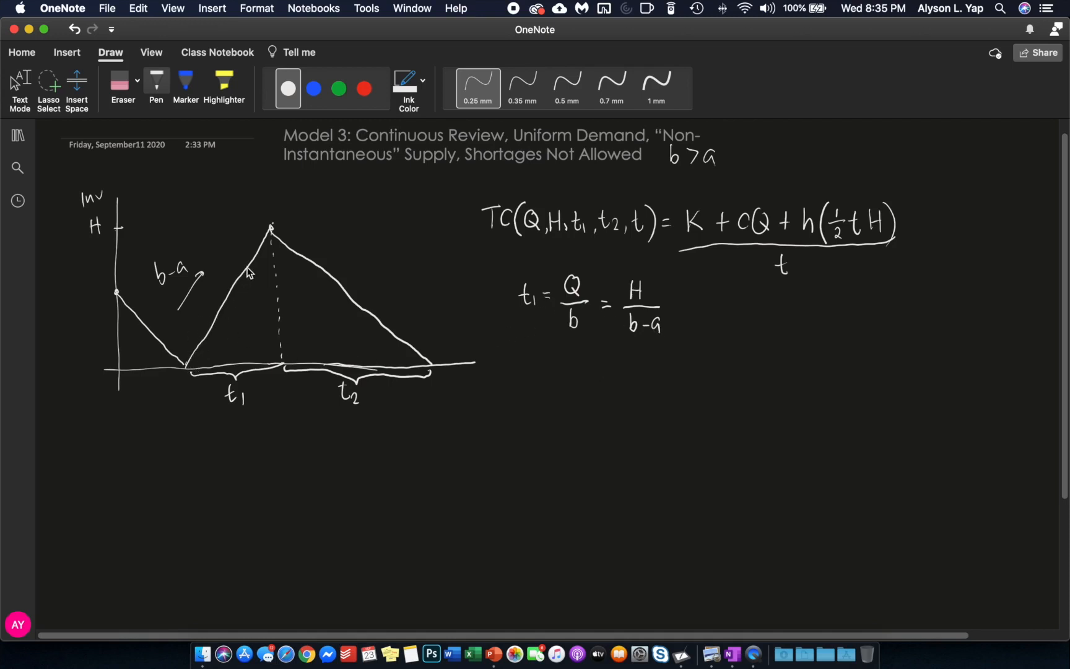
{"action": "mouse_move", "coordinate": [220, 321]}
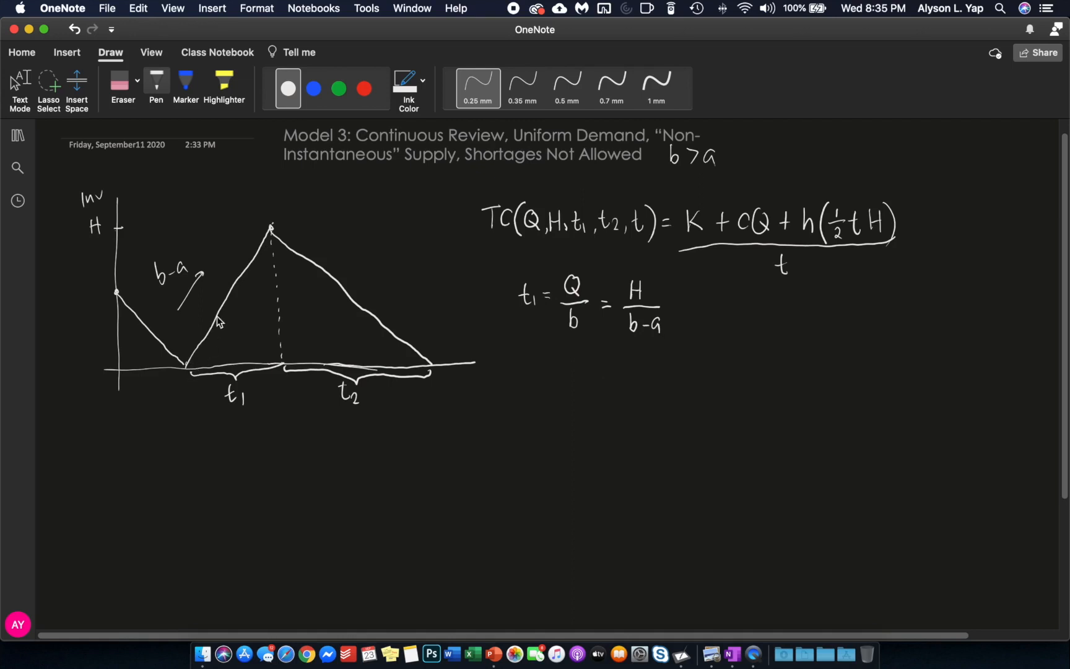
{"action": "mouse_move", "coordinate": [156, 296]}
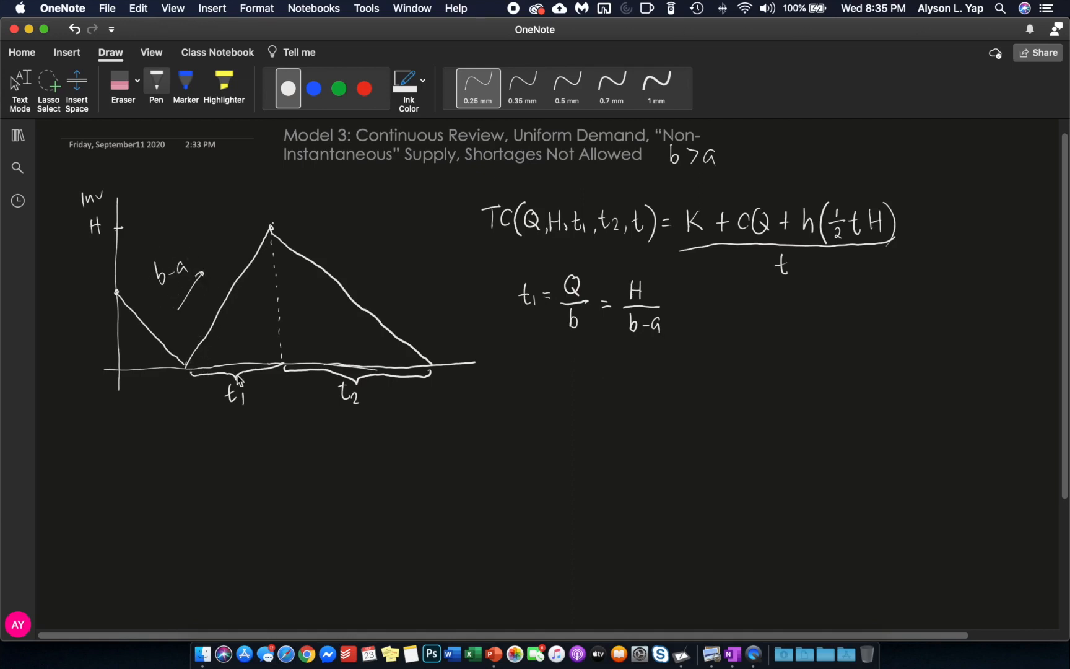
{"action": "mouse_move", "coordinate": [283, 355]}
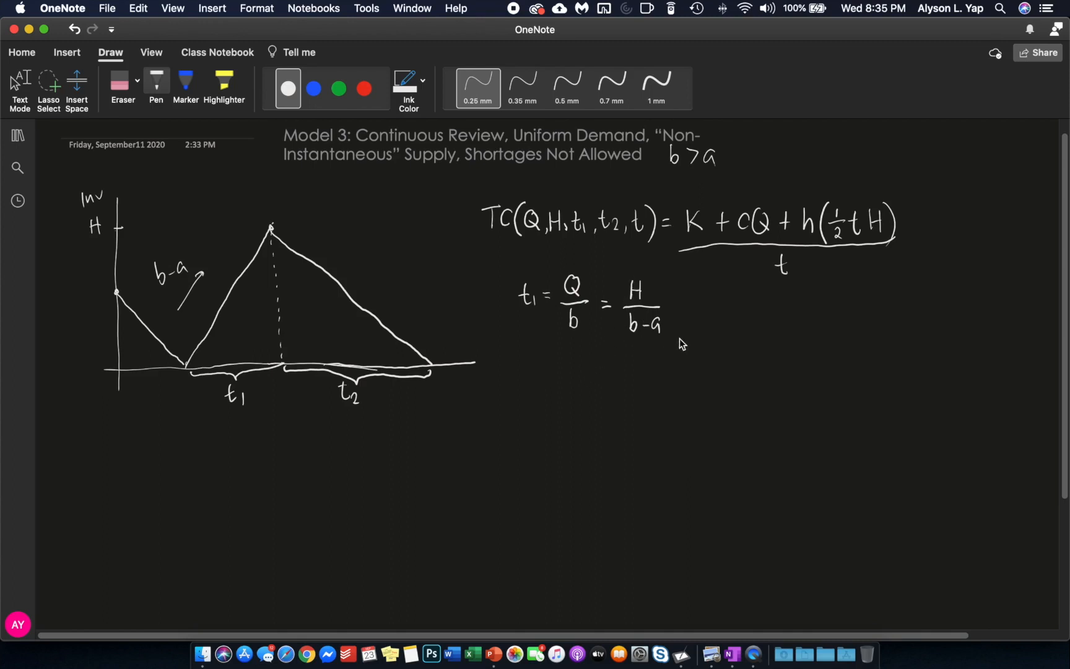
{"action": "mouse_move", "coordinate": [668, 308]}
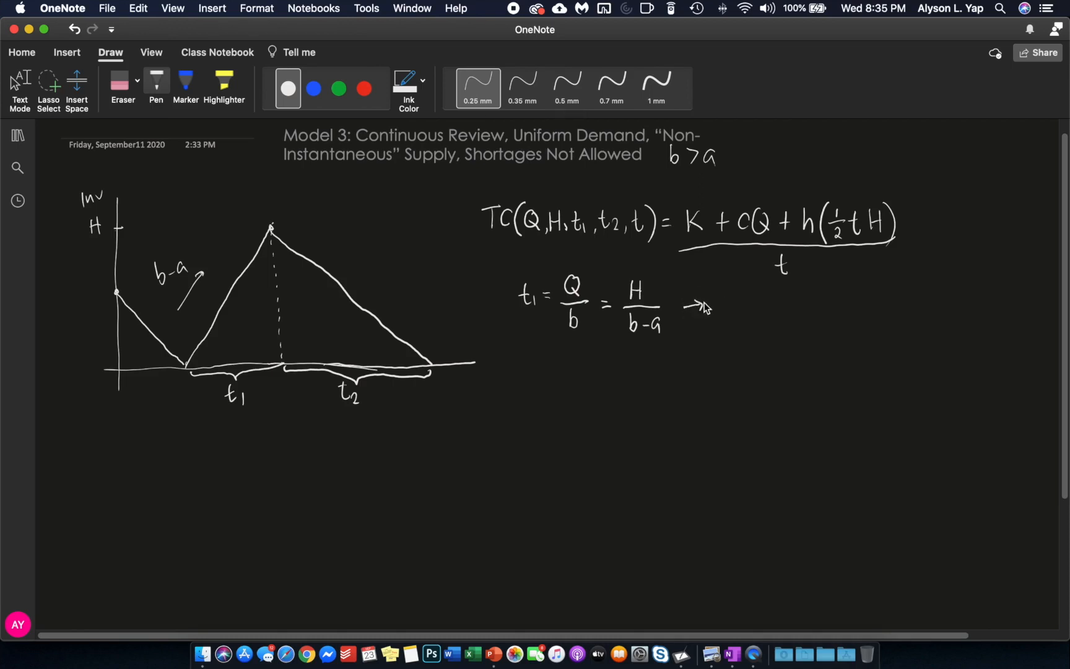
{"action": "mouse_move", "coordinate": [741, 320]}
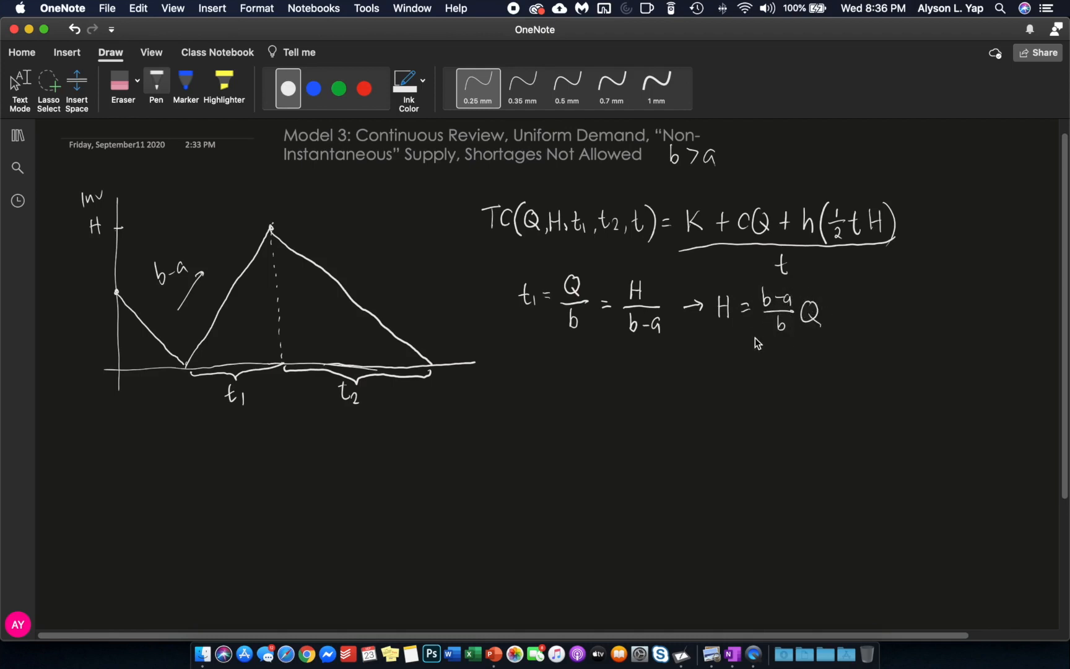
{"action": "mouse_move", "coordinate": [520, 360]}
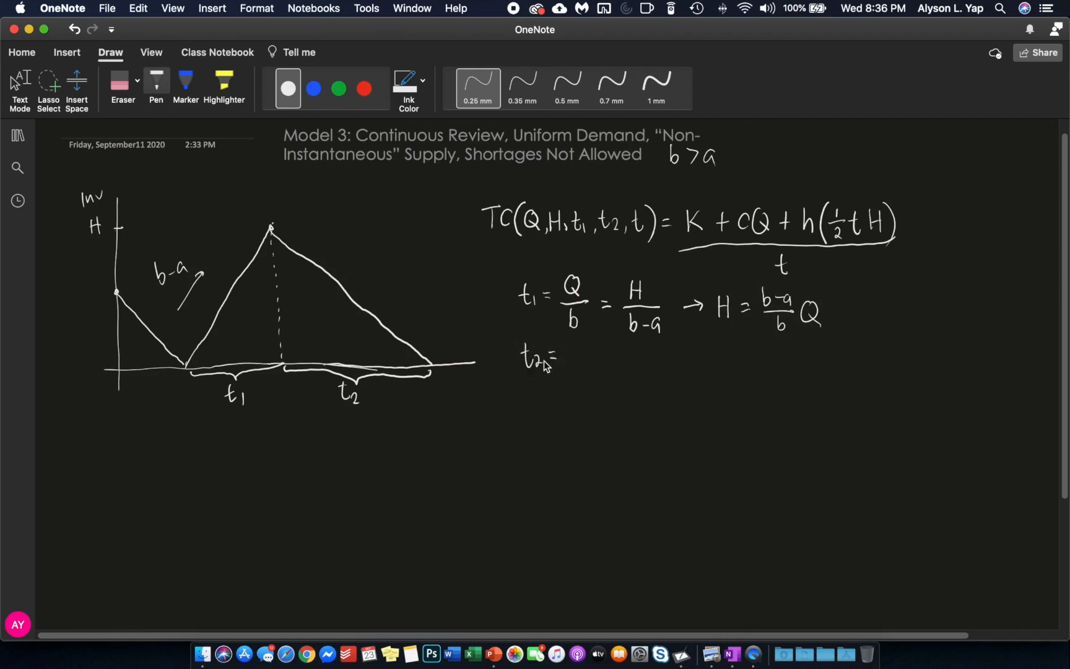
{"action": "mouse_move", "coordinate": [474, 354]}
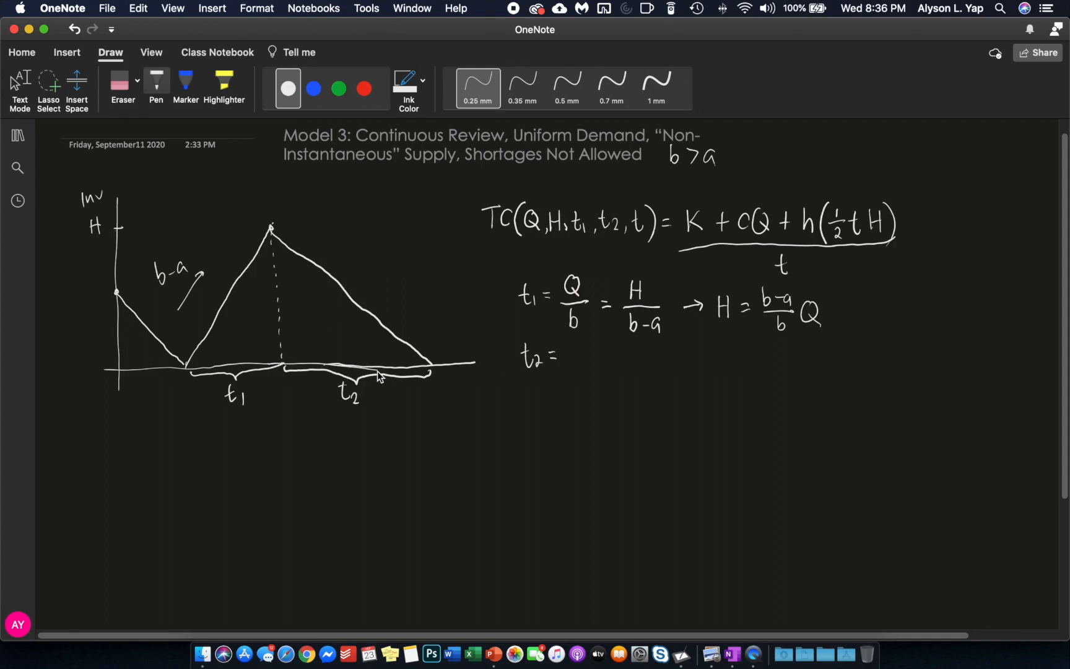
{"action": "mouse_move", "coordinate": [386, 343]}
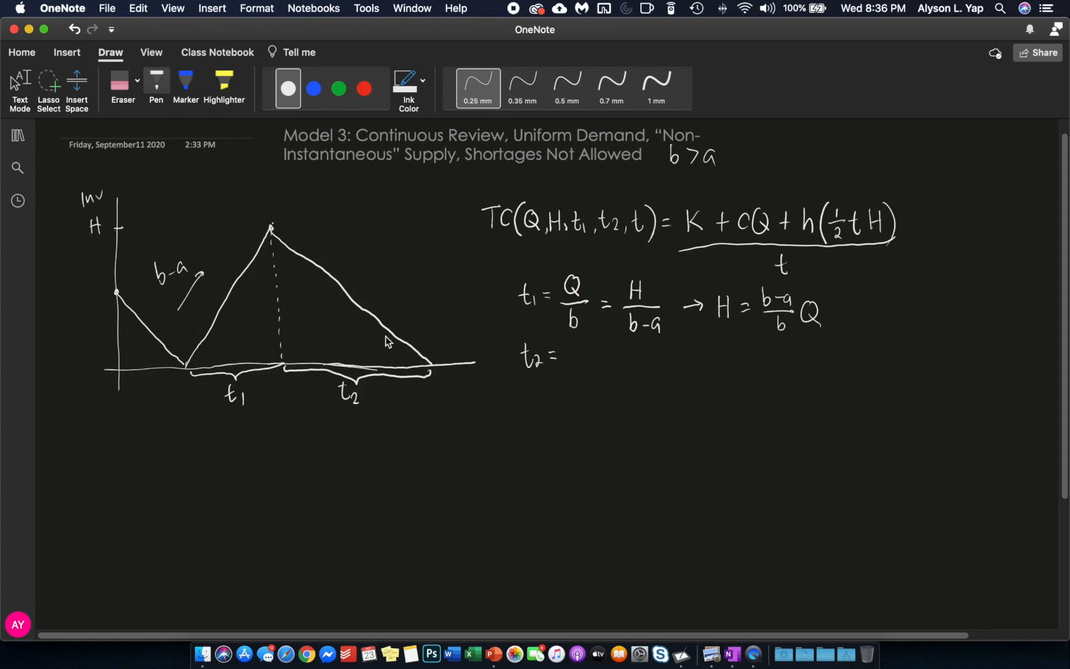
{"action": "mouse_move", "coordinate": [363, 355]}
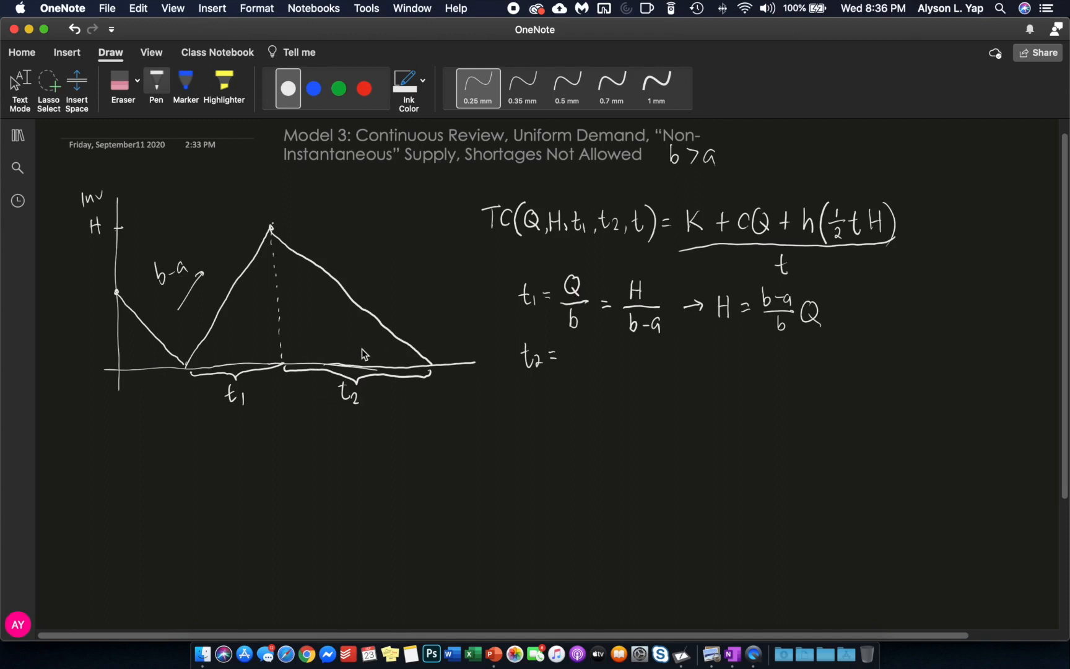
{"action": "mouse_move", "coordinate": [377, 396]}
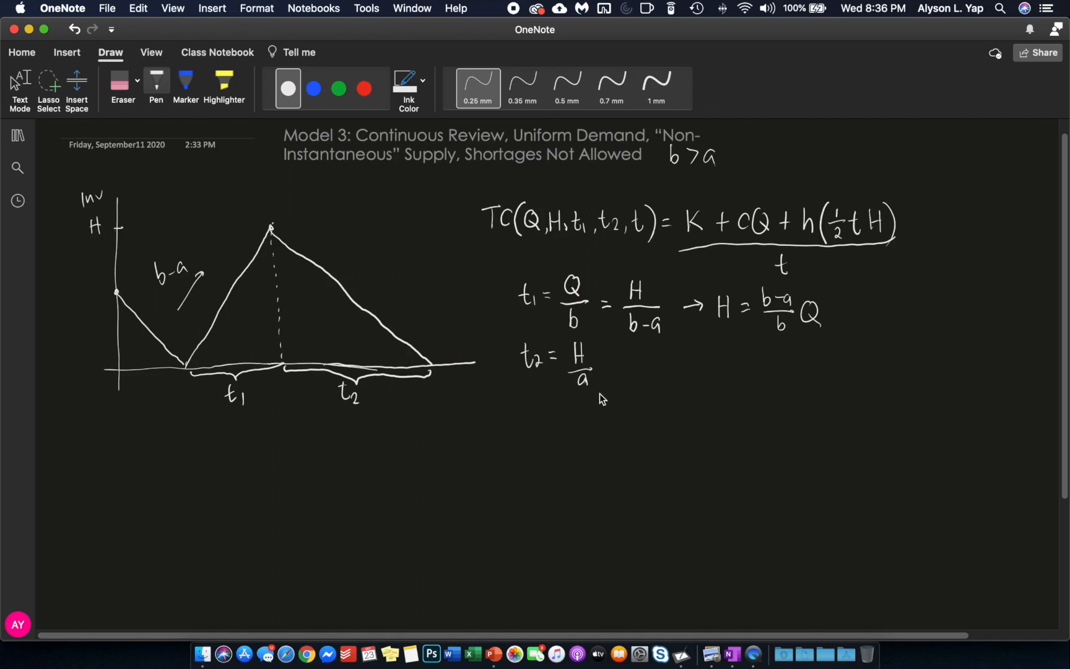
{"action": "mouse_move", "coordinate": [593, 368]}
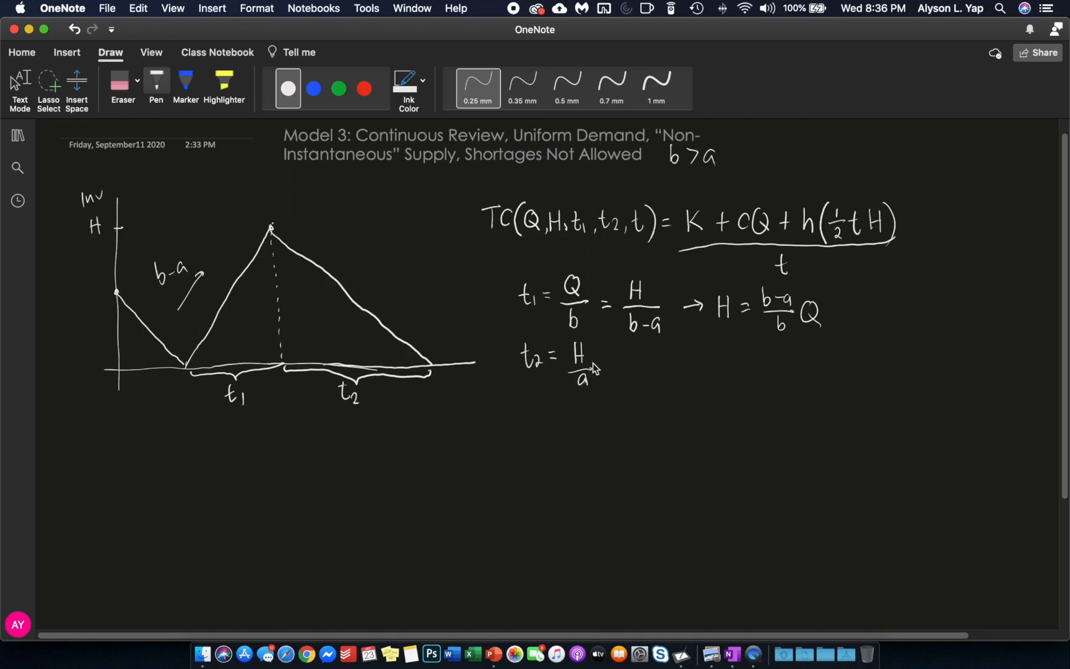
{"action": "mouse_move", "coordinate": [627, 360]}
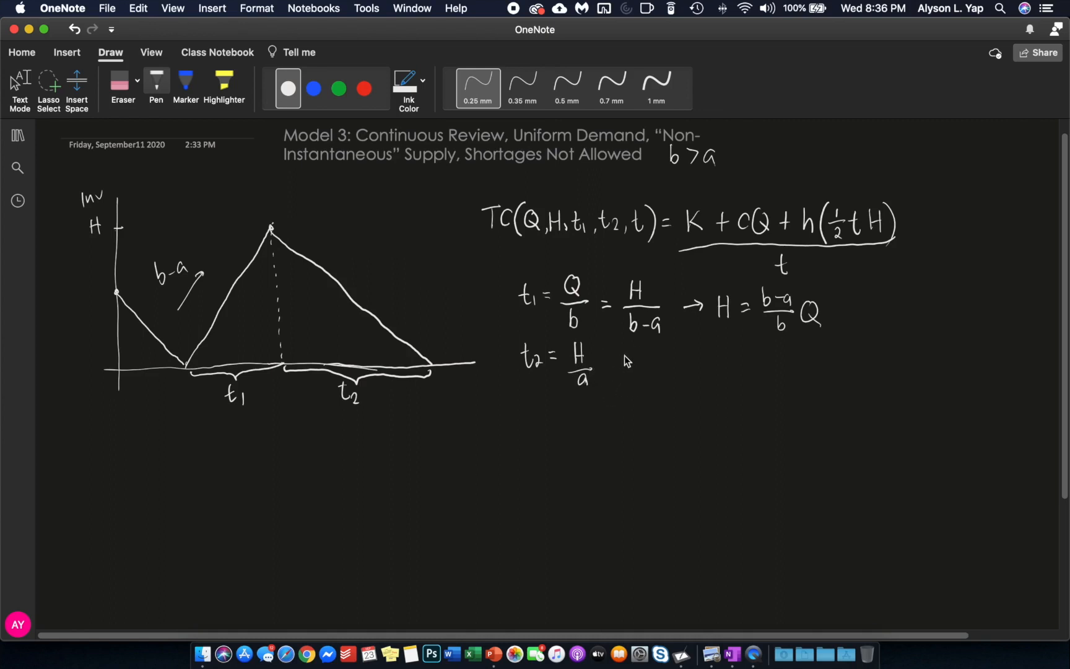
{"action": "mouse_move", "coordinate": [788, 280]}
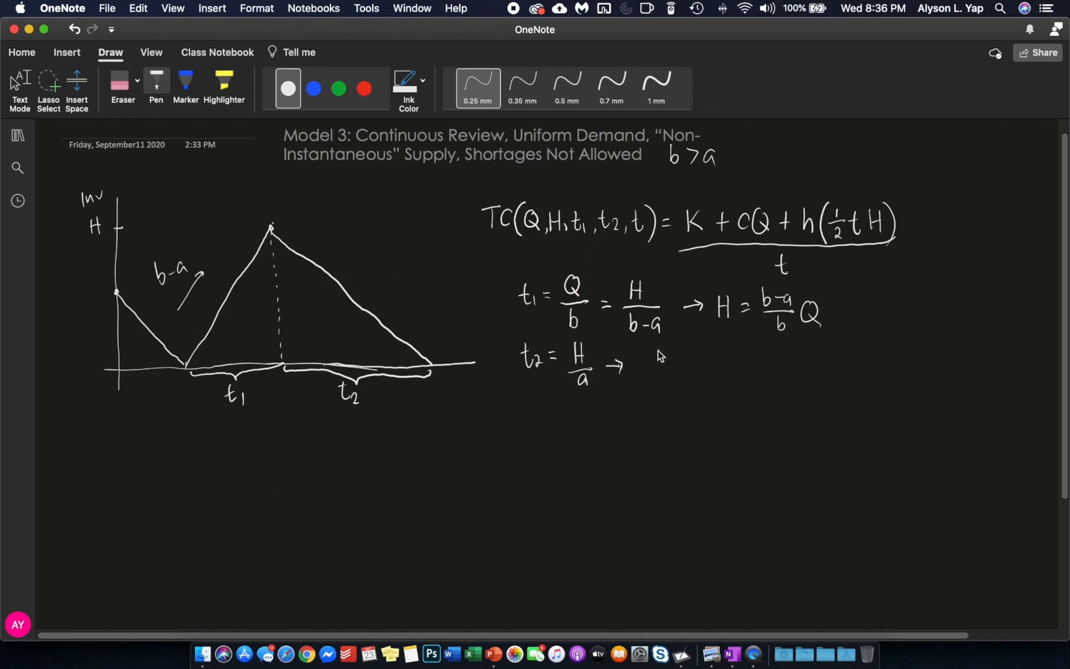
{"action": "mouse_move", "coordinate": [653, 352]}
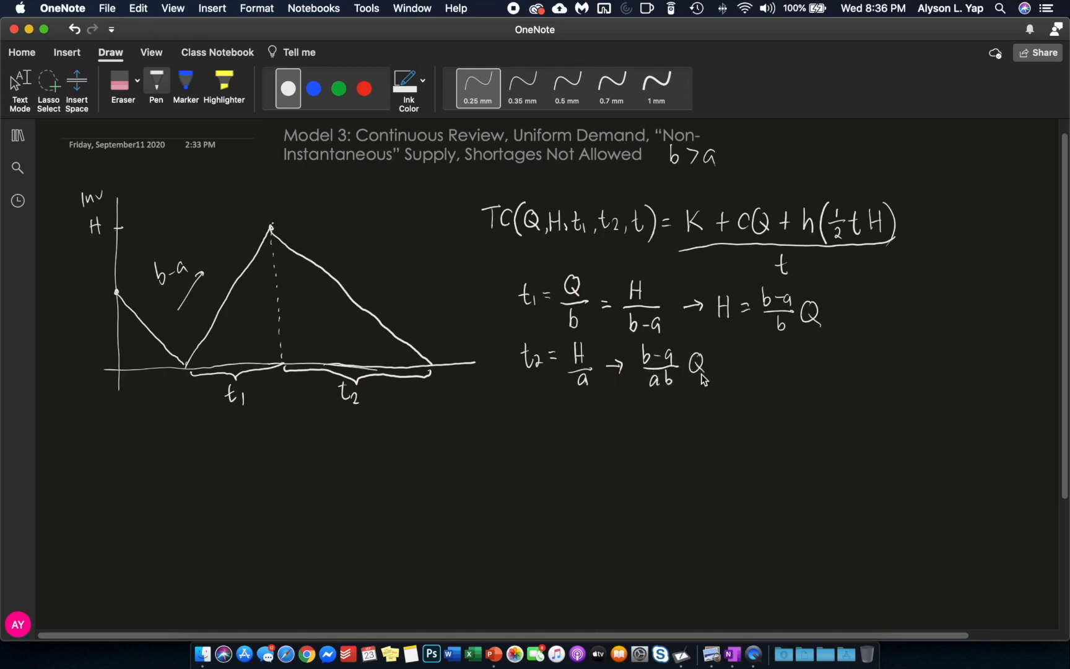
{"action": "mouse_move", "coordinate": [540, 405]}
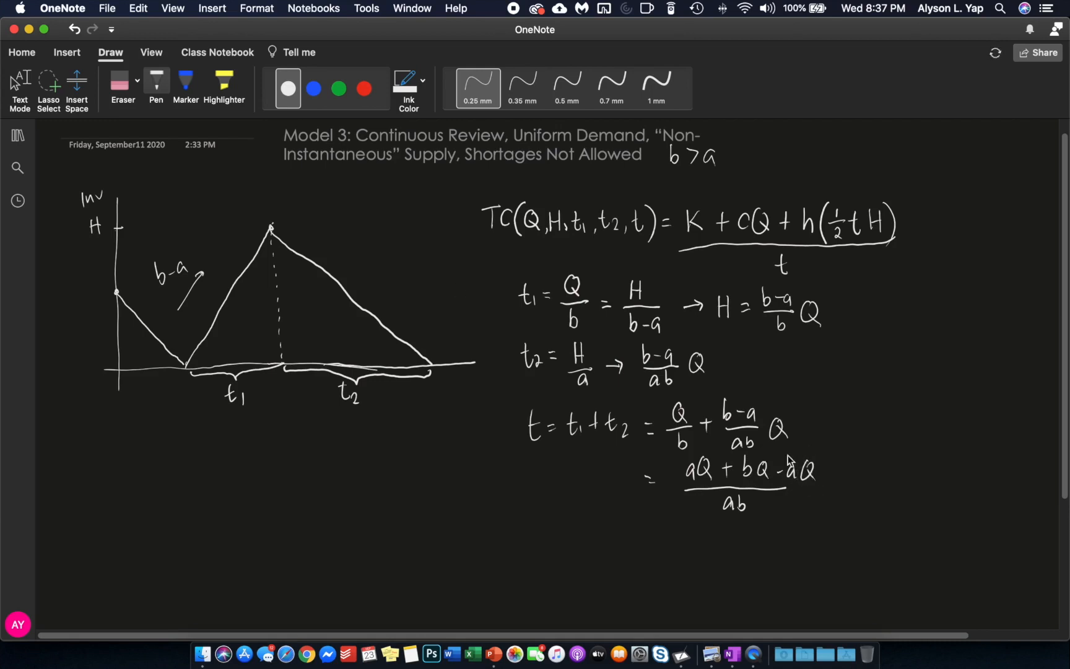
Step: Write t = t1 + t2 = Q/b + (b−a)/ab·Q, cancel terms, and box t = Q/a and H
{"action": "left_click", "coordinate": [658, 535]}
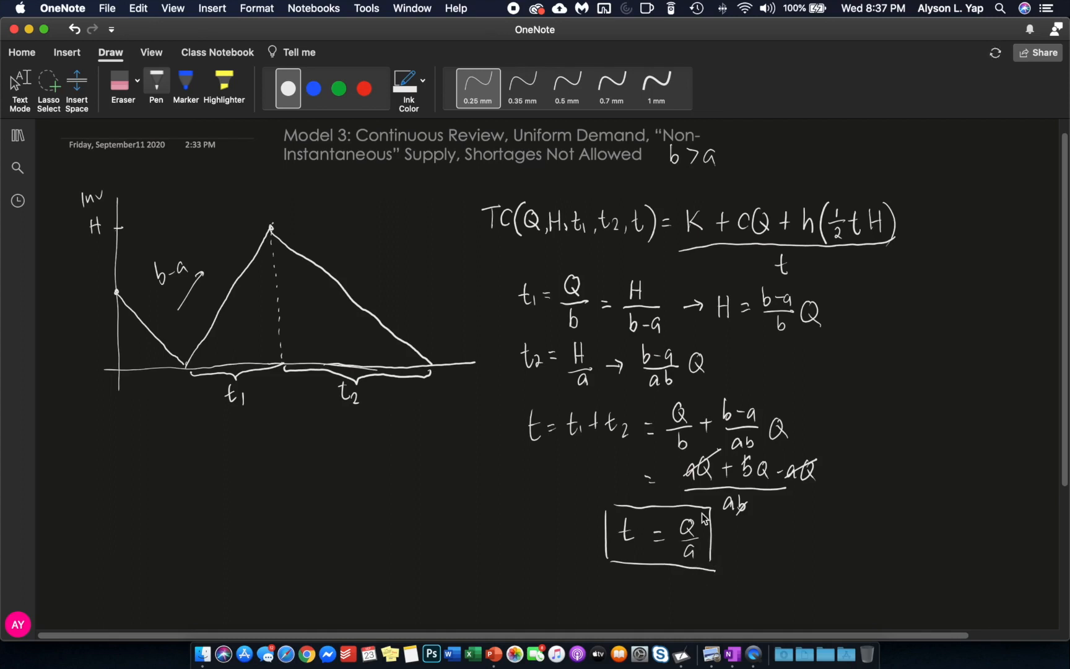
{"action": "mouse_move", "coordinate": [824, 287]}
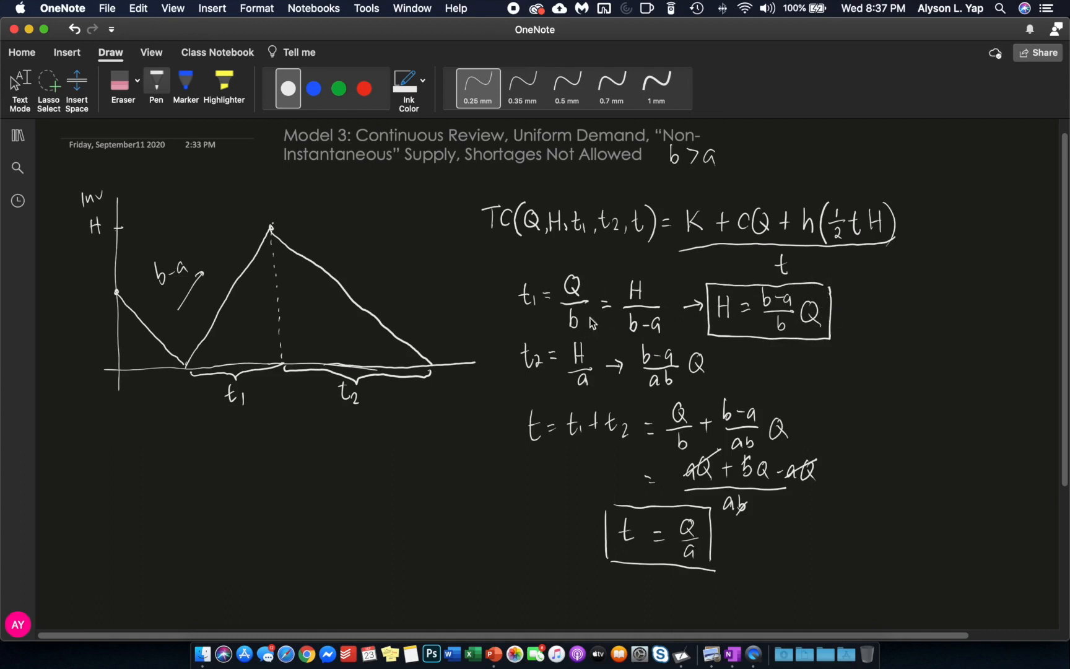
{"action": "mouse_move", "coordinate": [570, 321]}
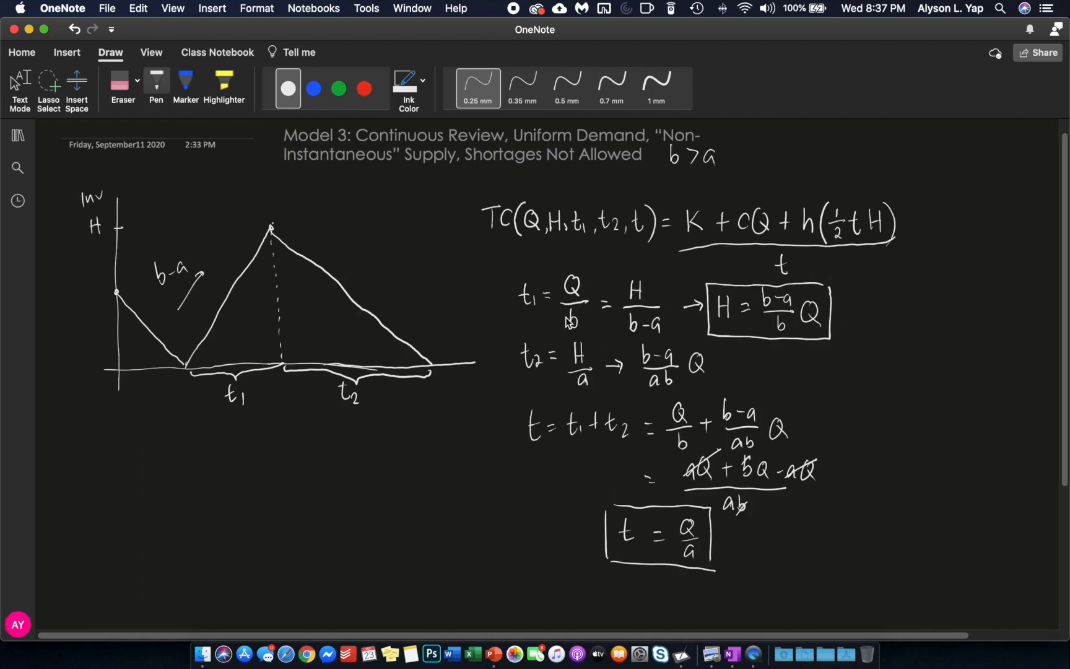
{"action": "mouse_move", "coordinate": [579, 331]}
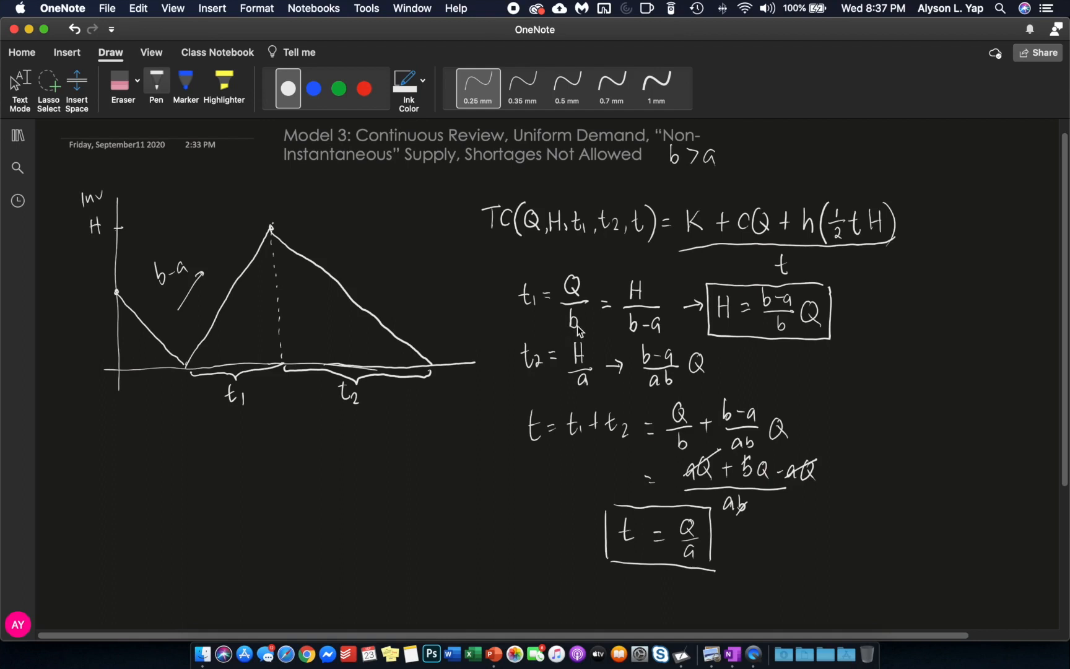
Step: Handwrite TC(Q) = aK/Q + ac + (h/2)((b−a)/b)Q below the inventory graph
{"action": "scroll", "scroll_direction": "down", "scroll_amount": 3}
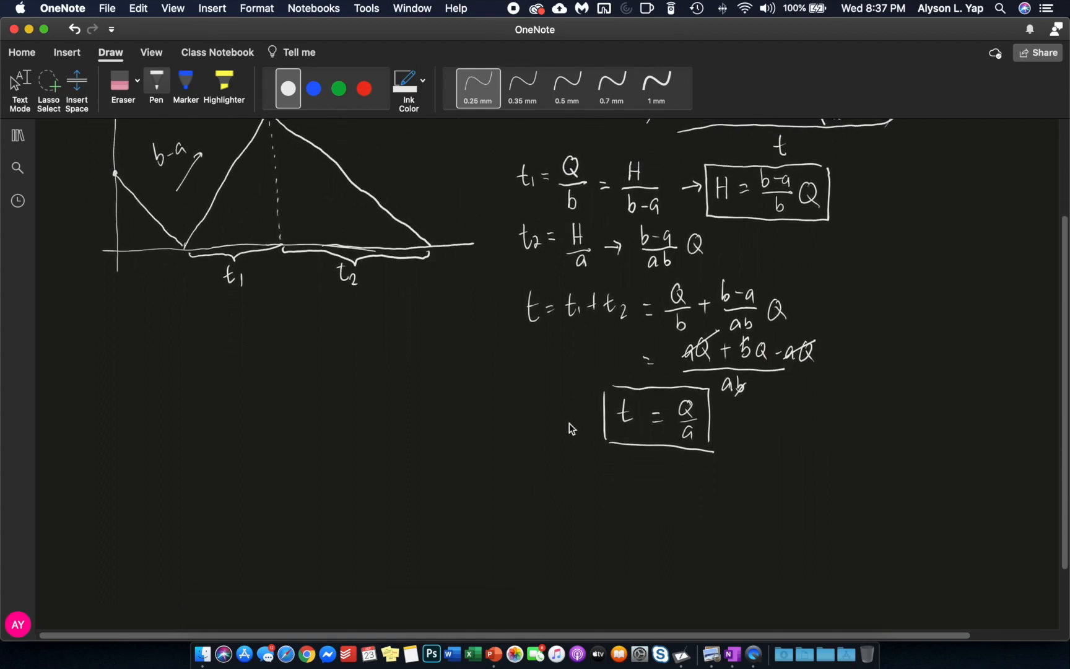
{"action": "scroll", "scroll_direction": "up", "scroll_amount": 3}
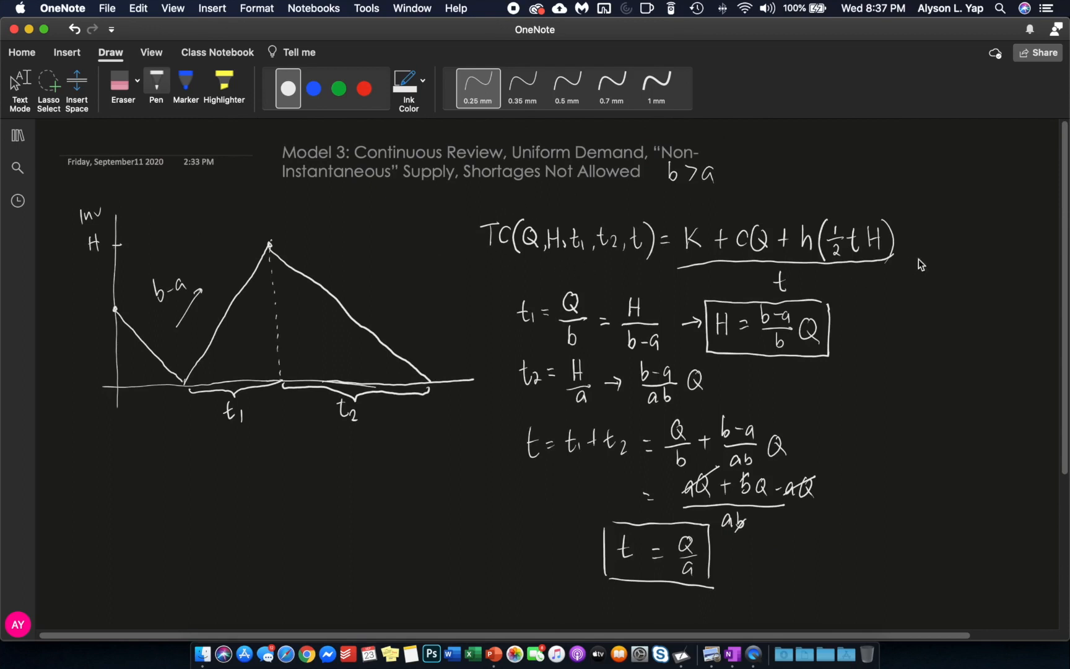
{"action": "mouse_move", "coordinate": [572, 237]}
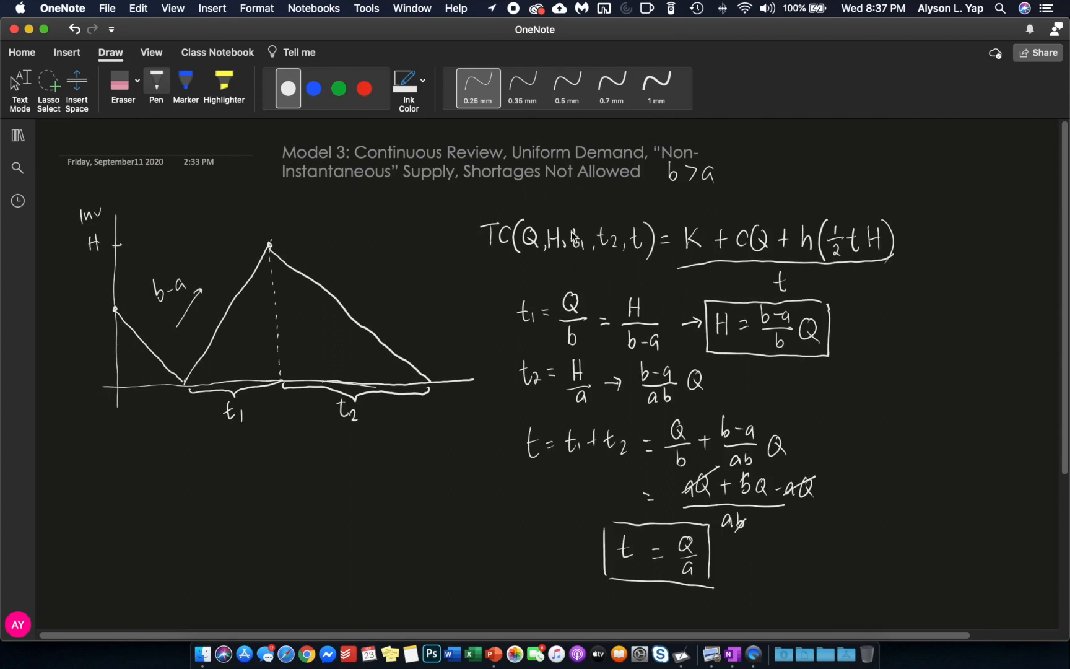
{"action": "scroll", "scroll_direction": "down", "scroll_amount": 3}
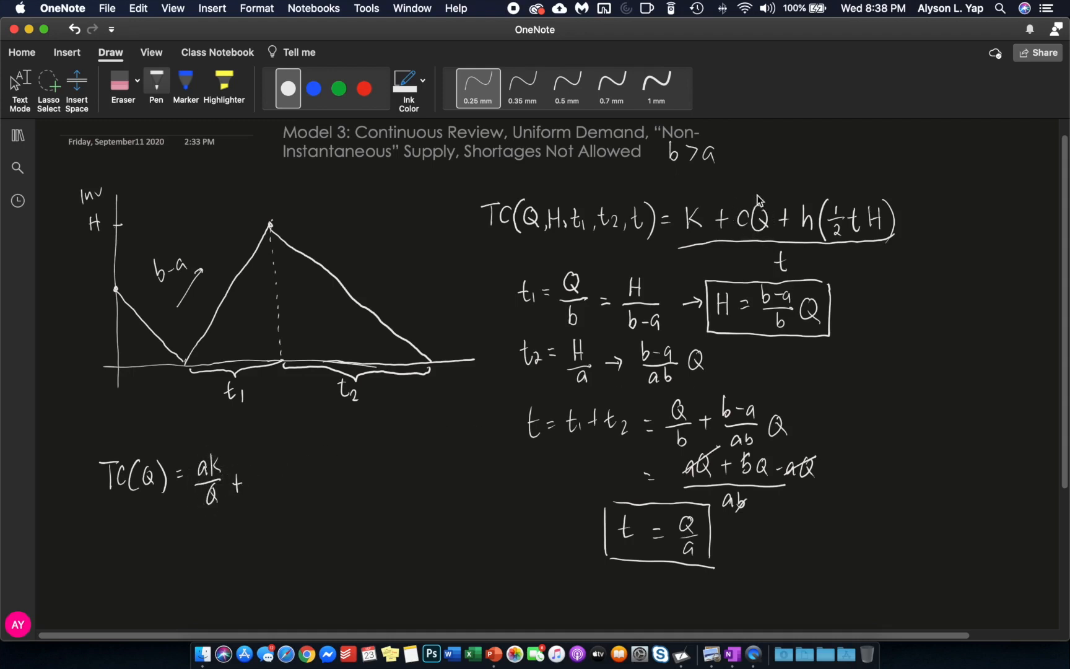
{"action": "mouse_move", "coordinate": [266, 481]}
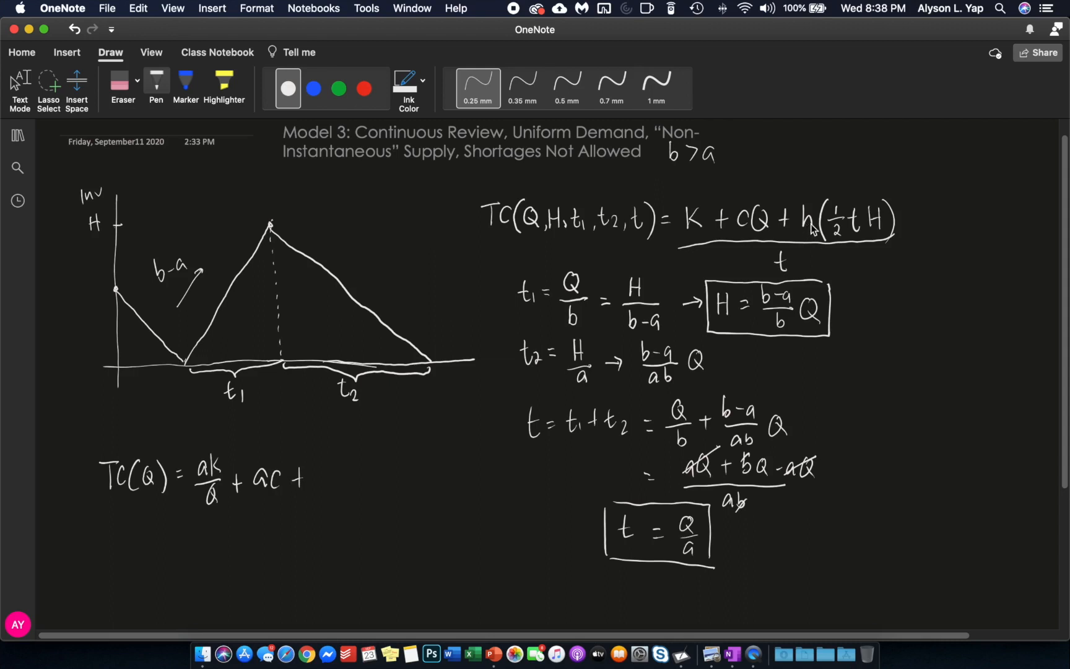
{"action": "mouse_move", "coordinate": [857, 228]}
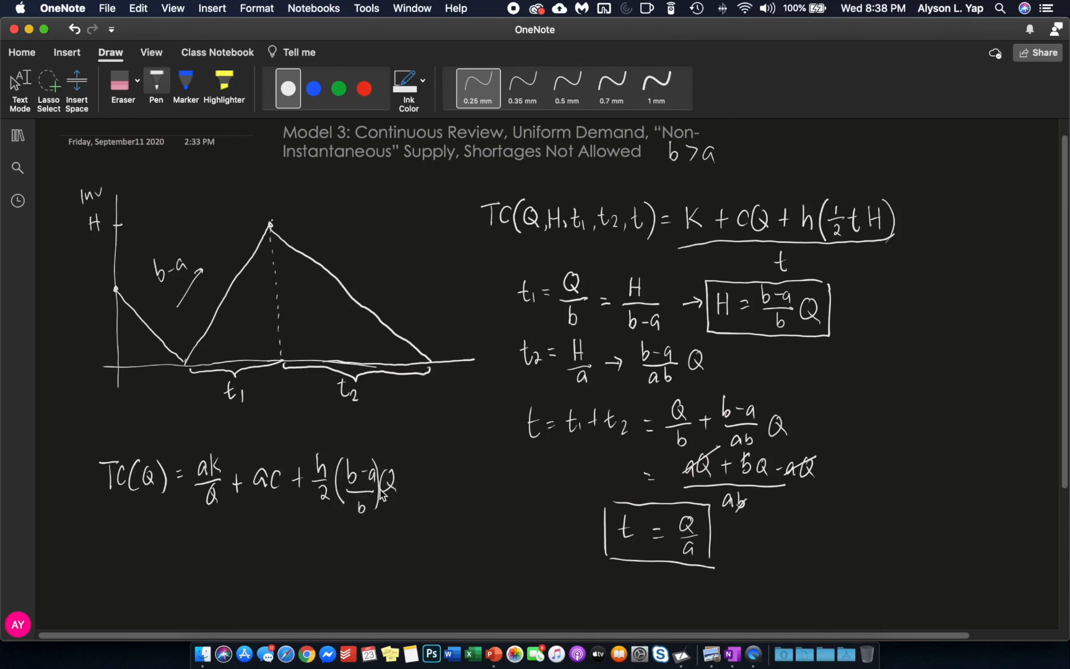
{"action": "scroll", "scroll_direction": "down", "scroll_amount": 3}
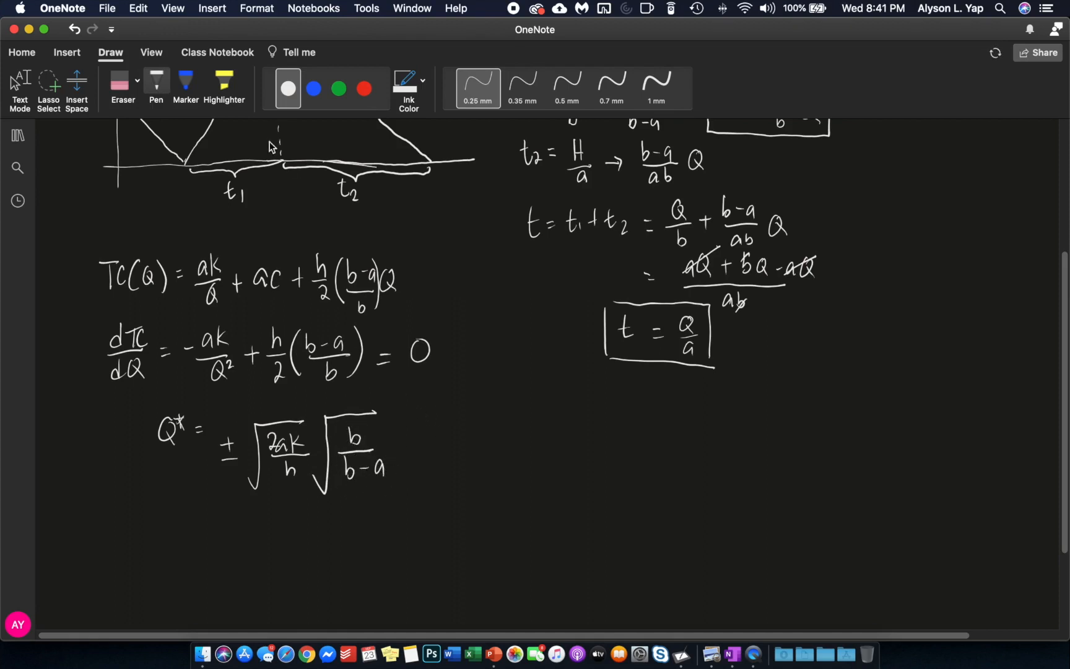
Step: Erase the ± from Q*, box the Q* formula, and label it 'min pt.' with an arrow
{"action": "left_click", "coordinate": [123, 82]}
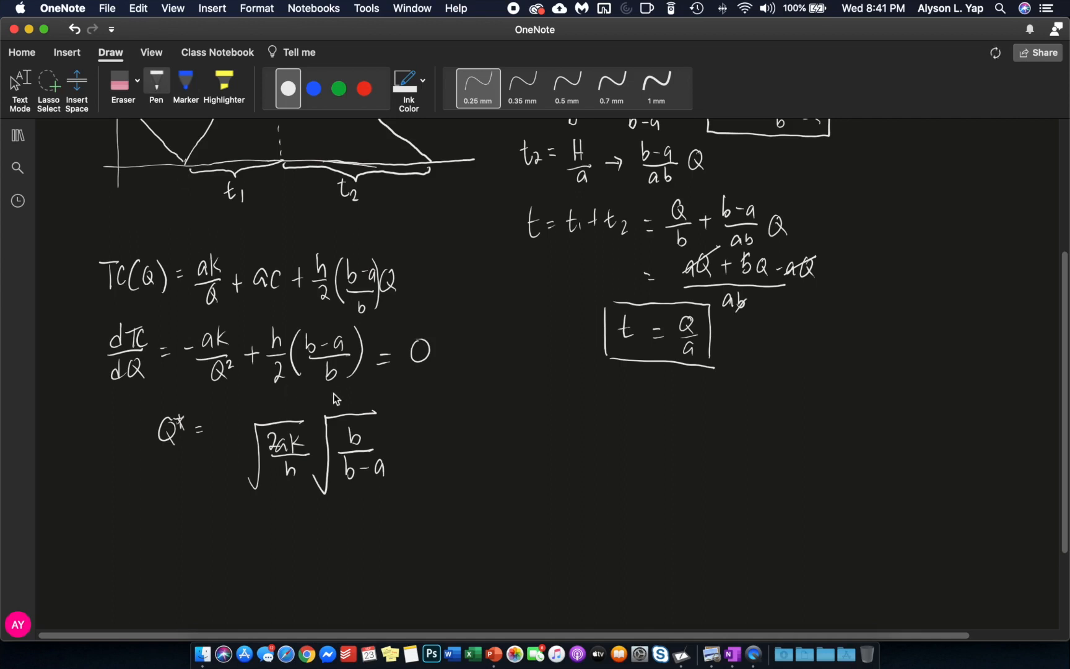
{"action": "mouse_move", "coordinate": [436, 477]}
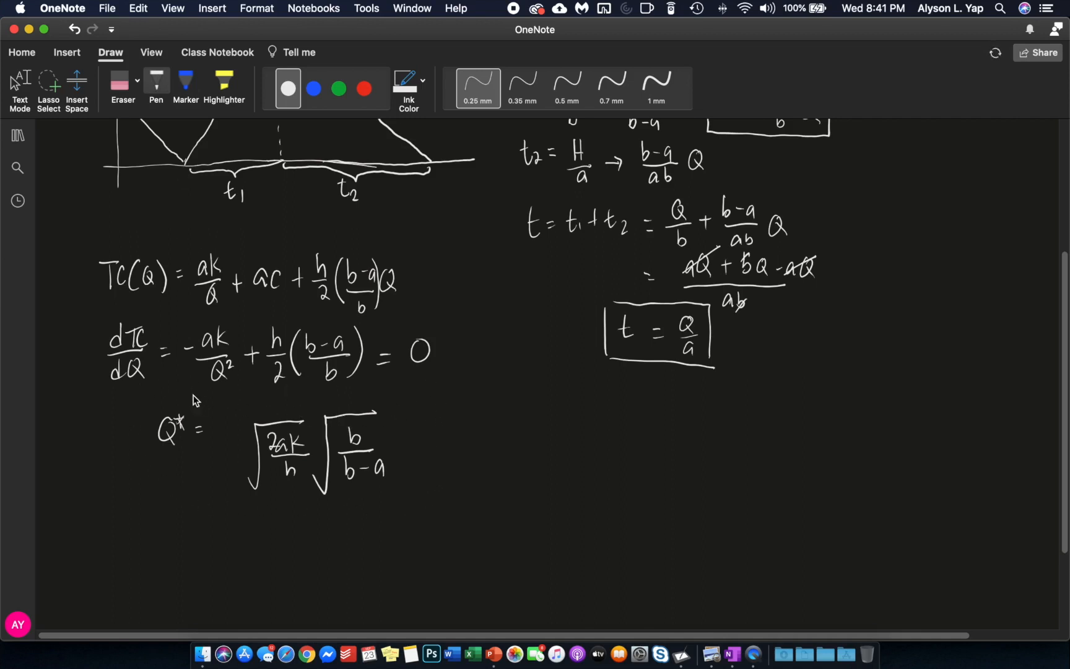
{"action": "mouse_move", "coordinate": [193, 481]}
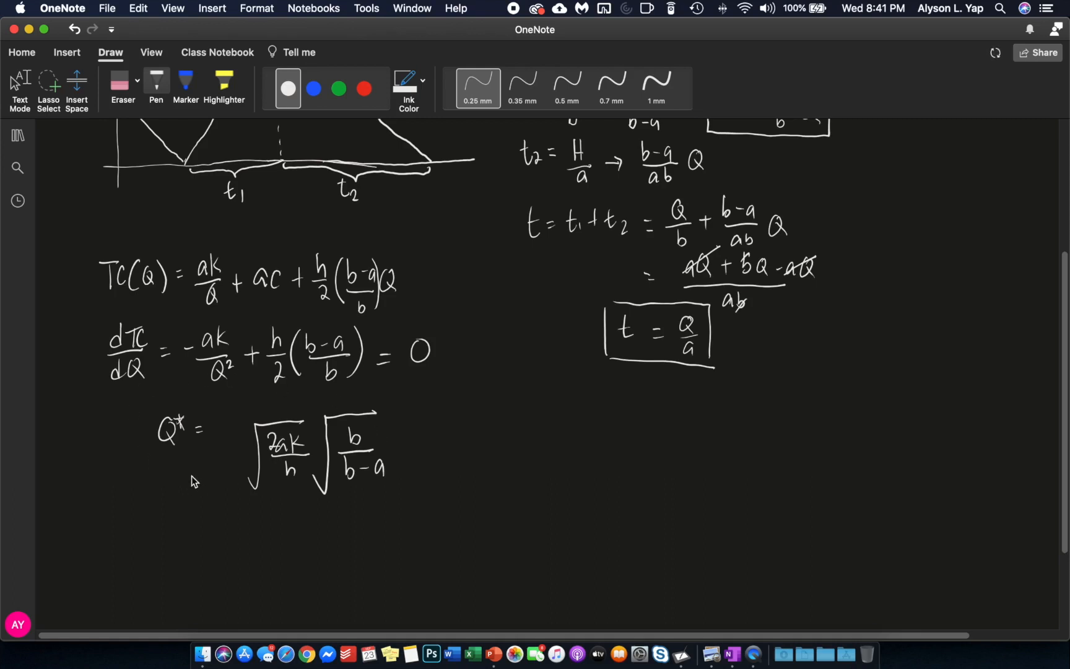
{"action": "mouse_move", "coordinate": [139, 395]}
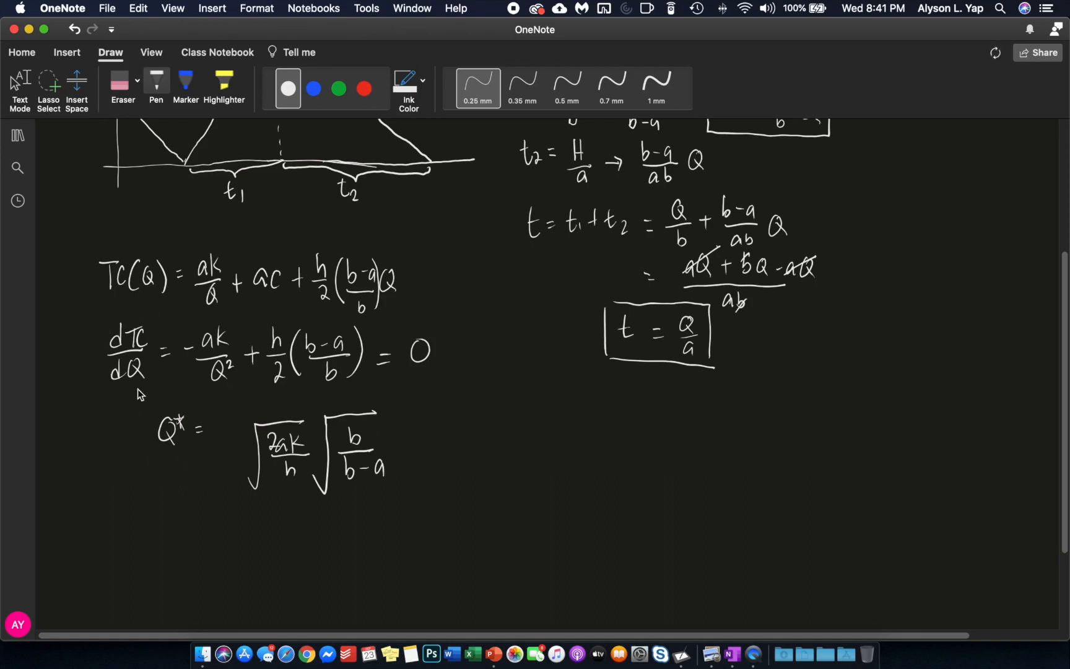
{"action": "mouse_move", "coordinate": [254, 386]}
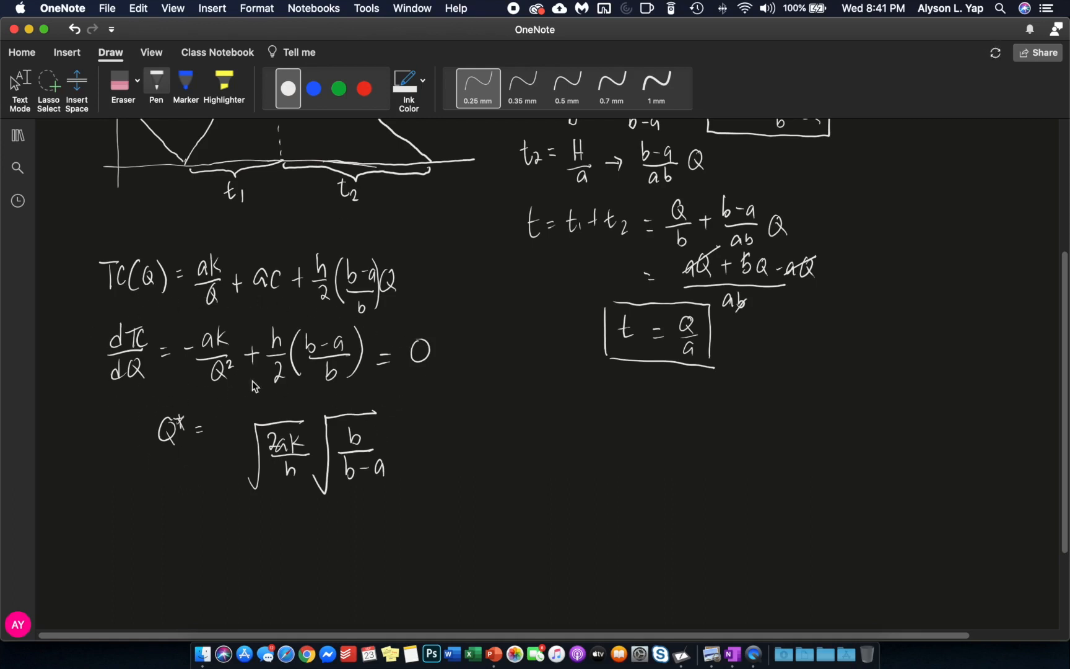
{"action": "mouse_move", "coordinate": [307, 343]}
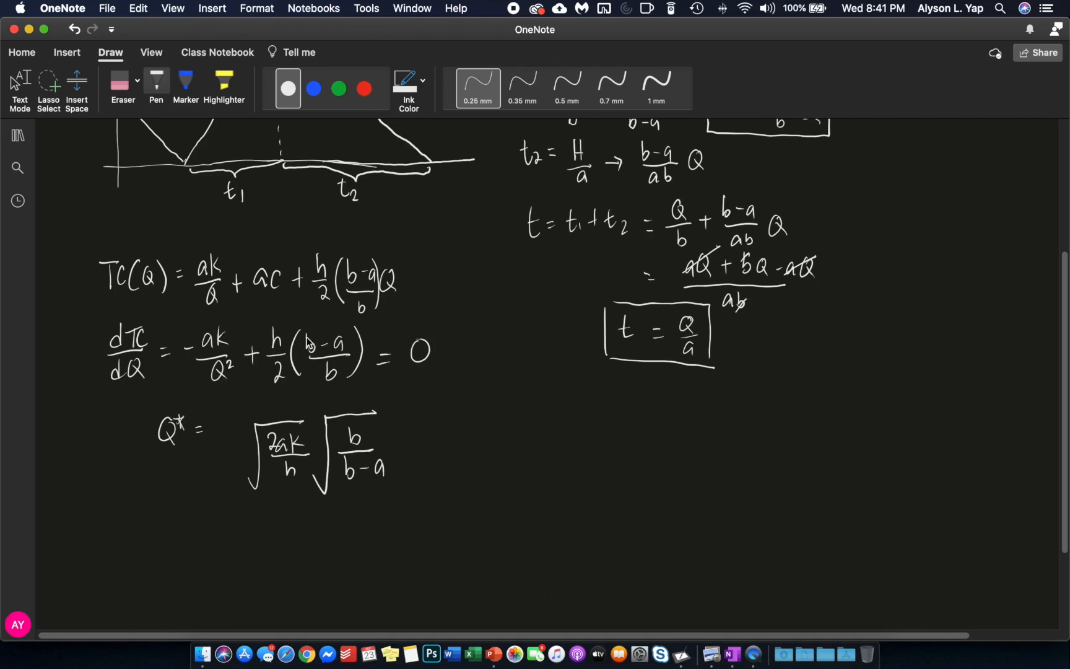
{"action": "mouse_move", "coordinate": [348, 413]}
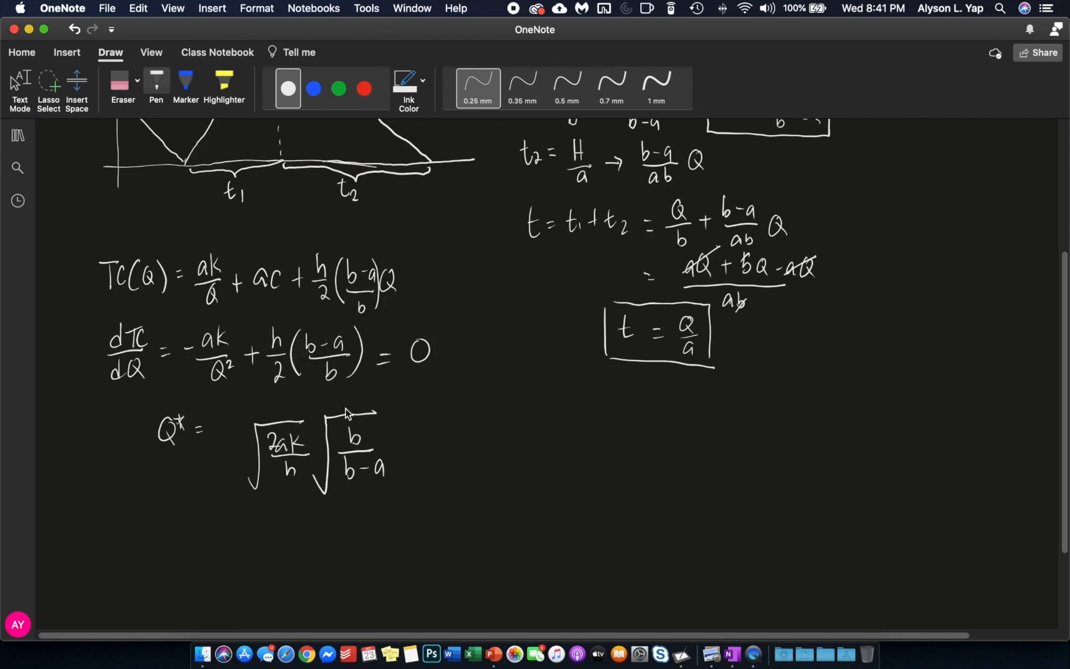
{"action": "mouse_move", "coordinate": [306, 415]}
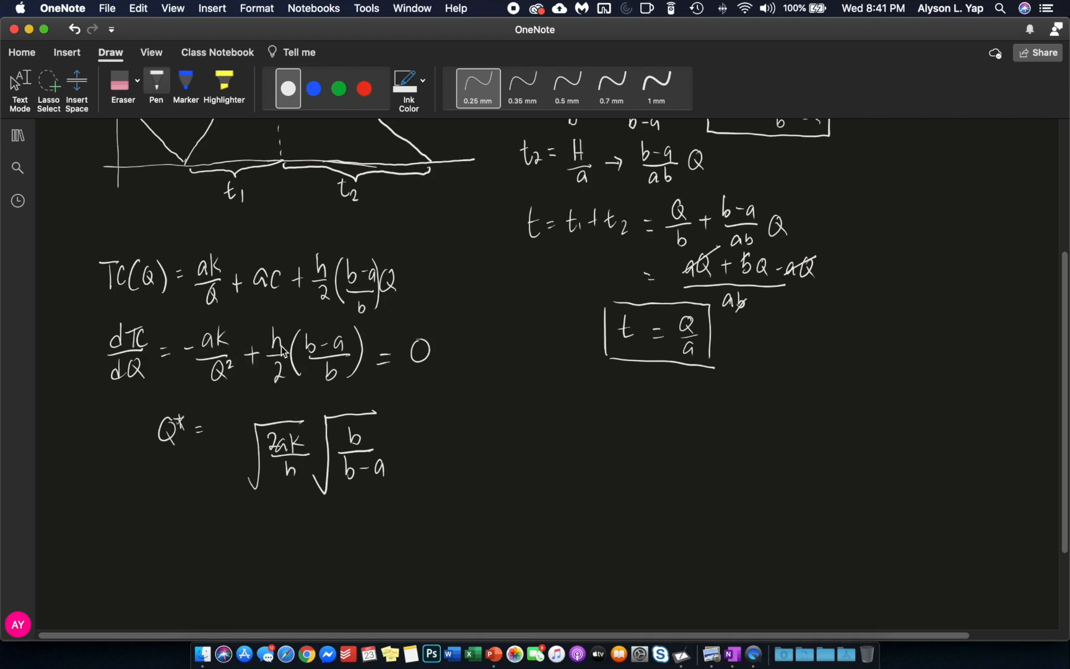
{"action": "mouse_move", "coordinate": [401, 420]}
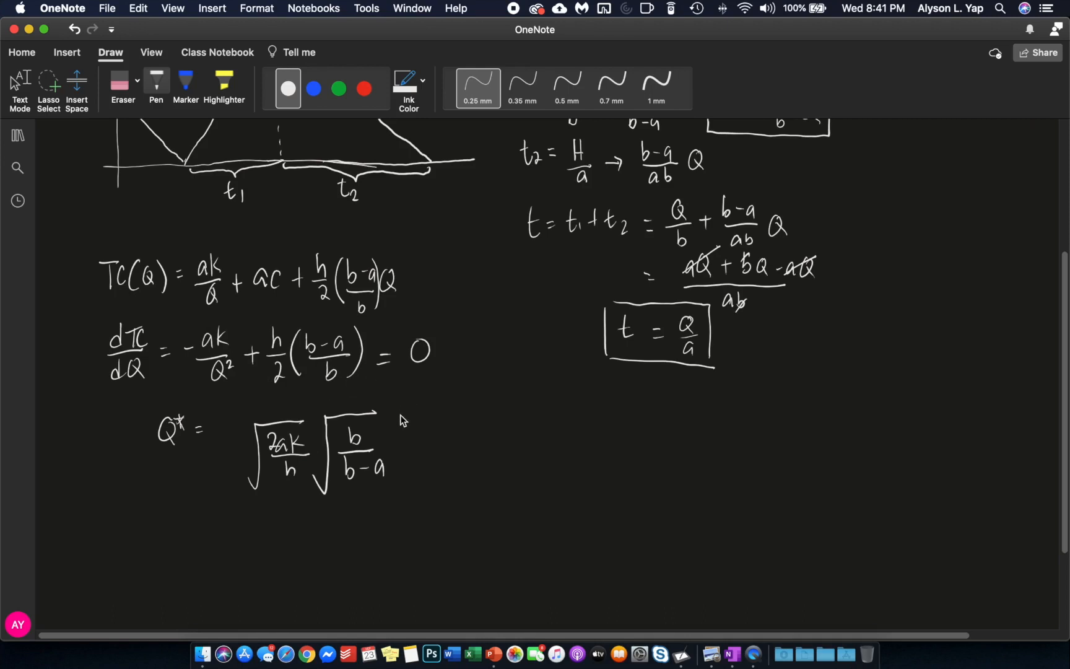
{"action": "left_click", "coordinate": [427, 452]}
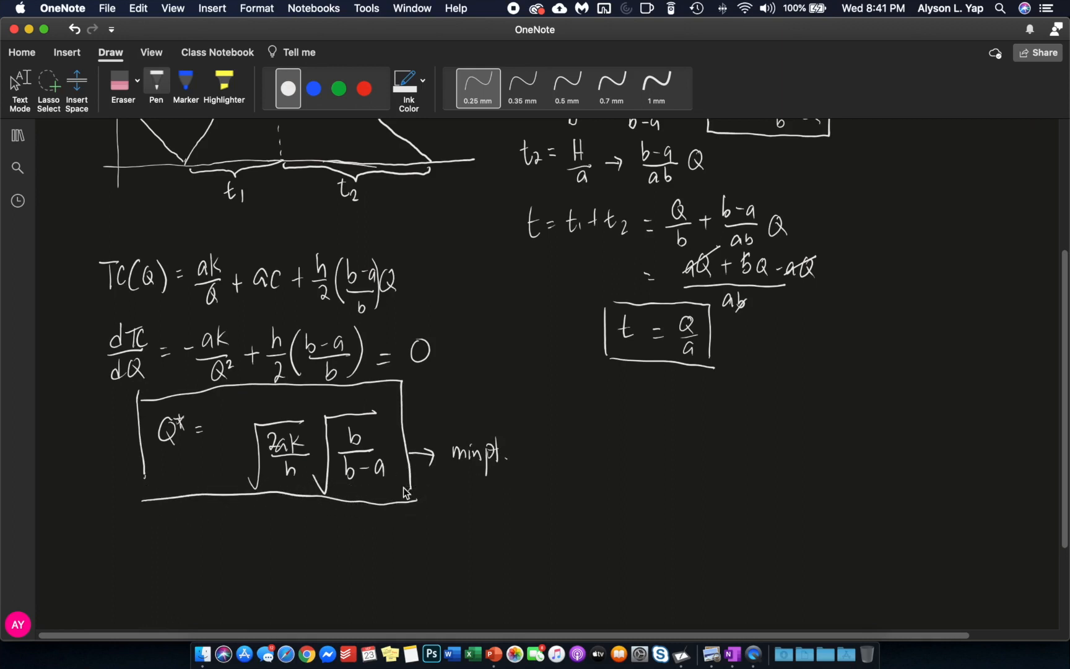
{"action": "scroll", "scroll_direction": "up", "scroll_amount": 3}
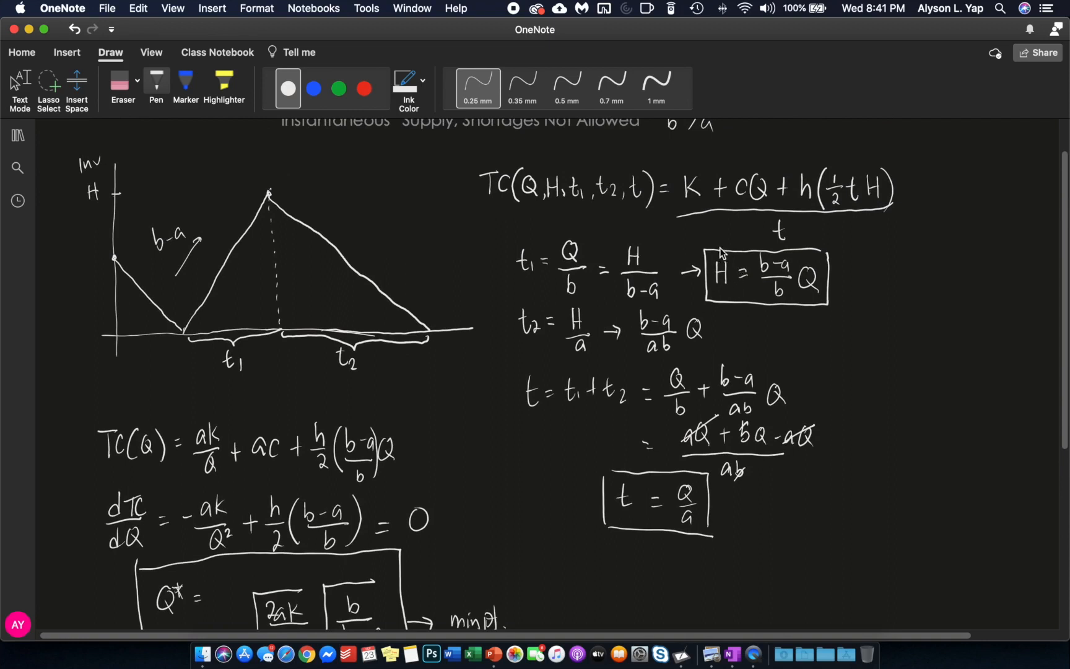
{"action": "mouse_move", "coordinate": [542, 253]}
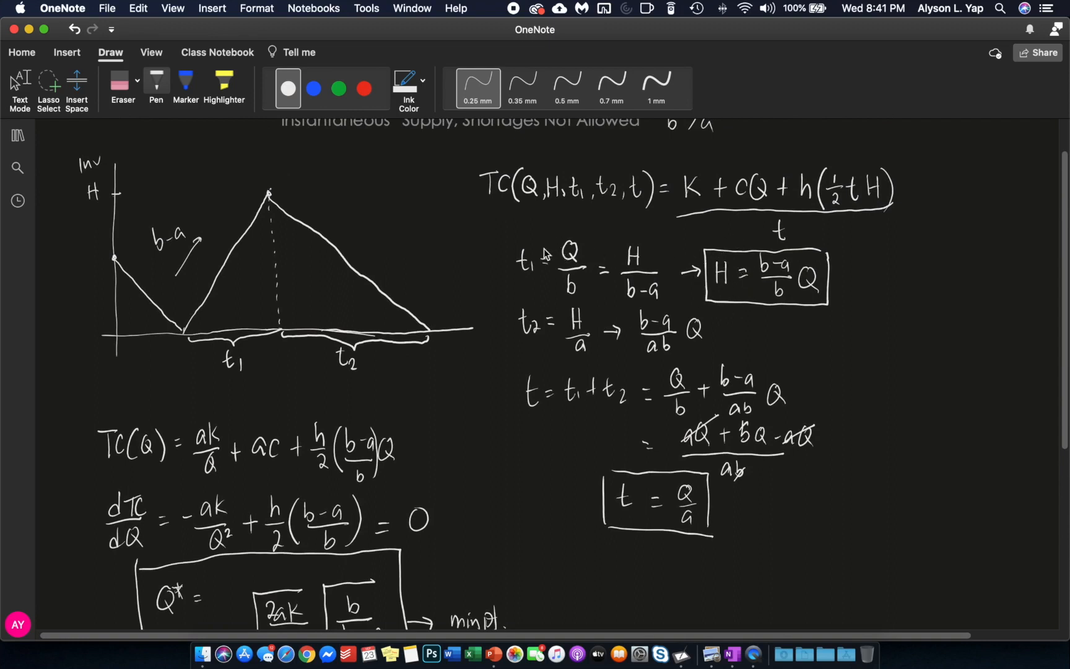